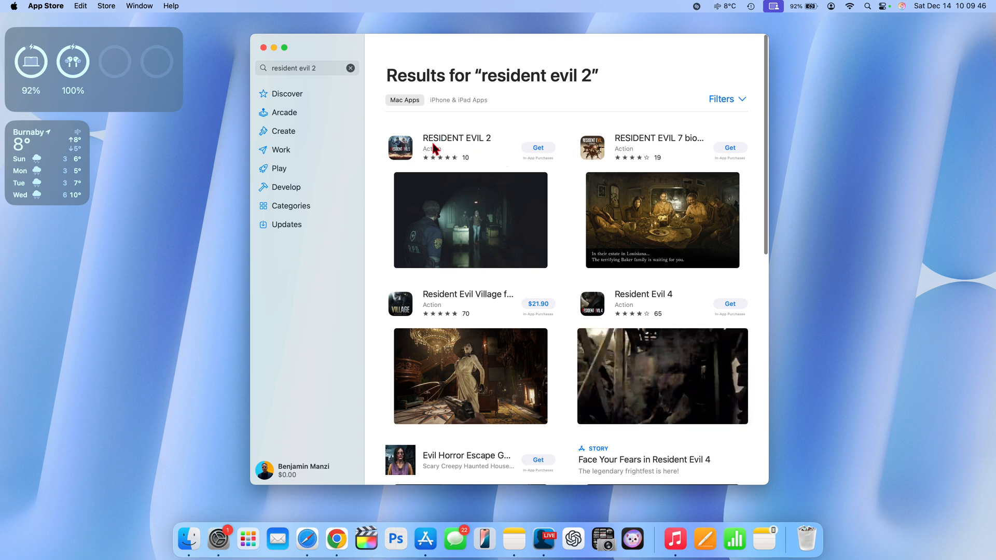
Open and scroll the RESIDENT EVIL 2 App Store page, rated 4.6 and #1 in Action
left_click(456, 138)
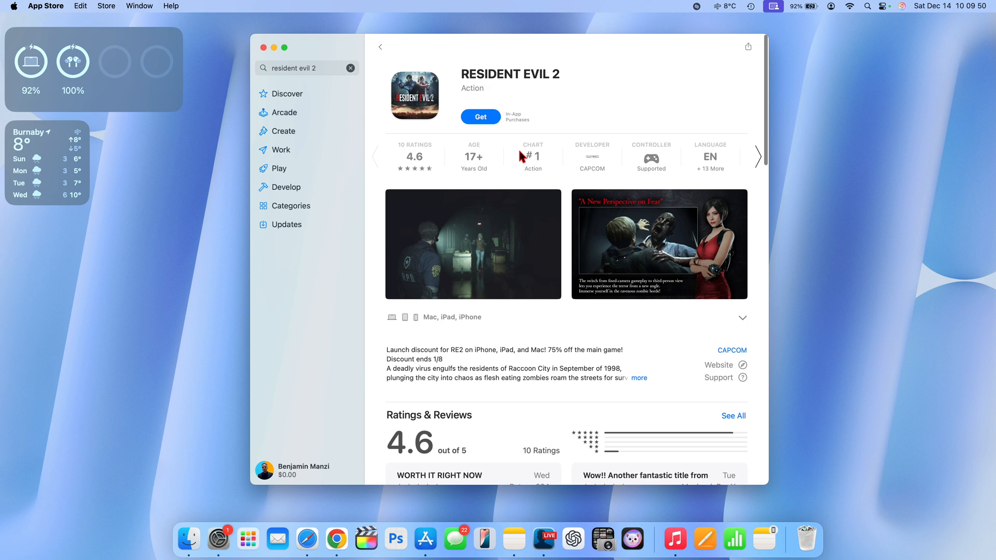
mouse_move(490, 94)
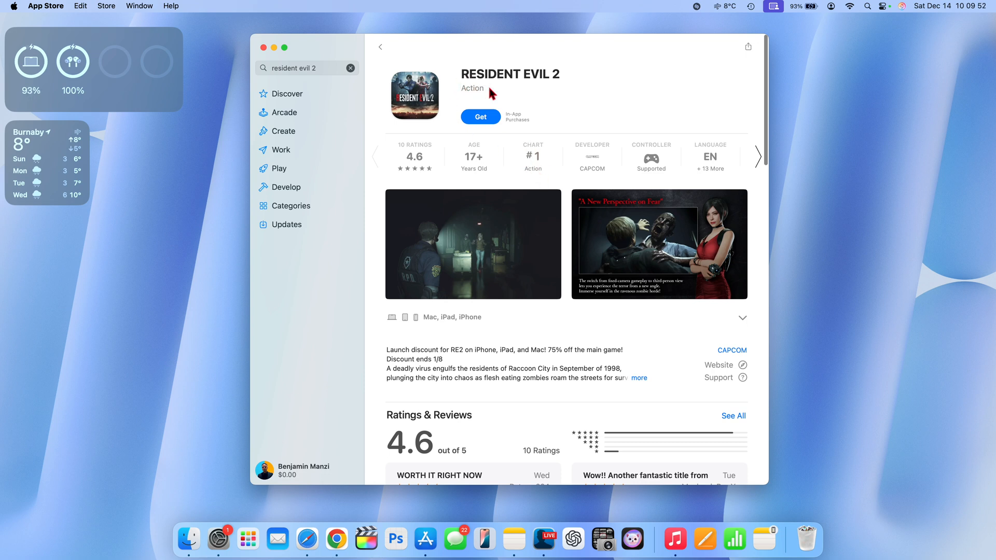
scroll("down", 3)
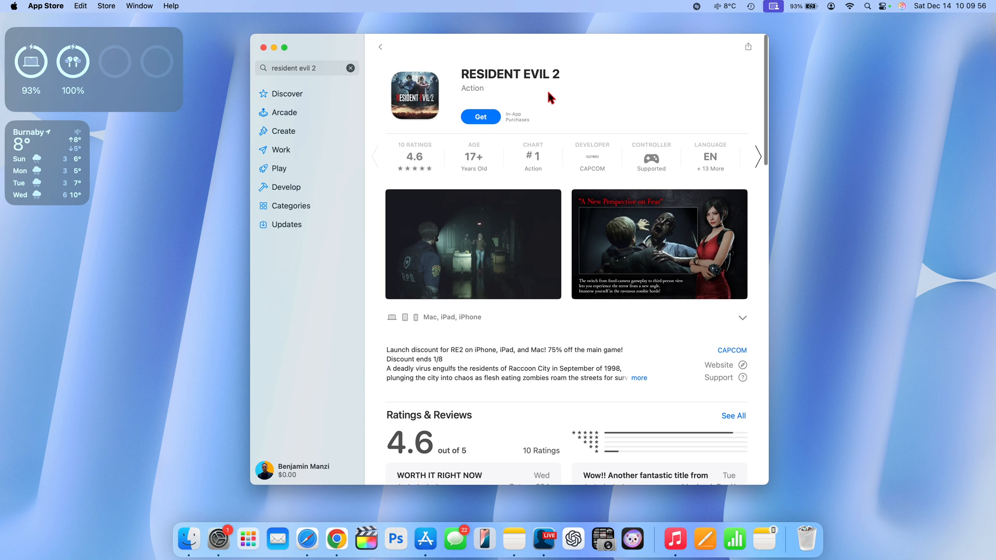
left_click(481, 117)
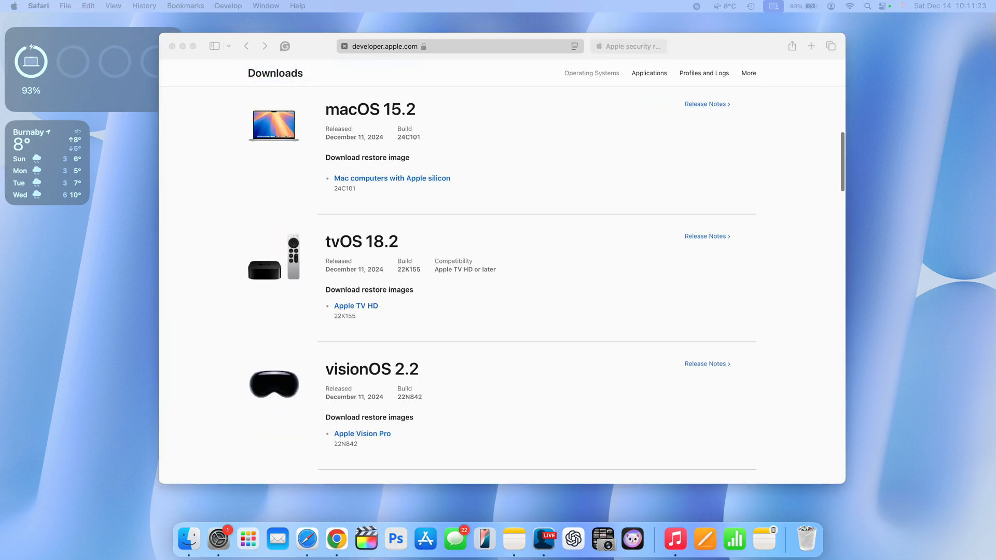
Read the watchOS 11.2 release notes, then the watchOS 11.3 Beta notes
scroll("down", 3)
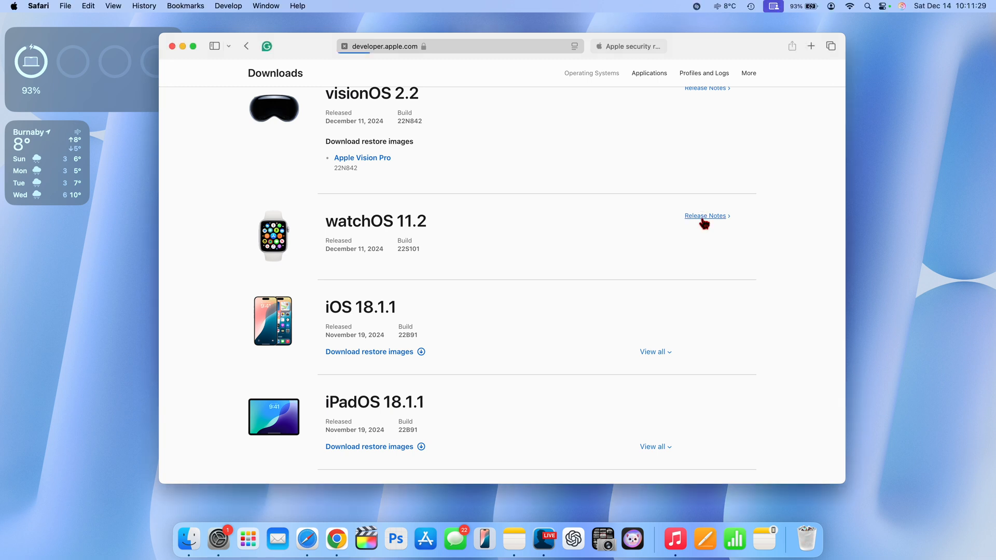
left_click(705, 215)
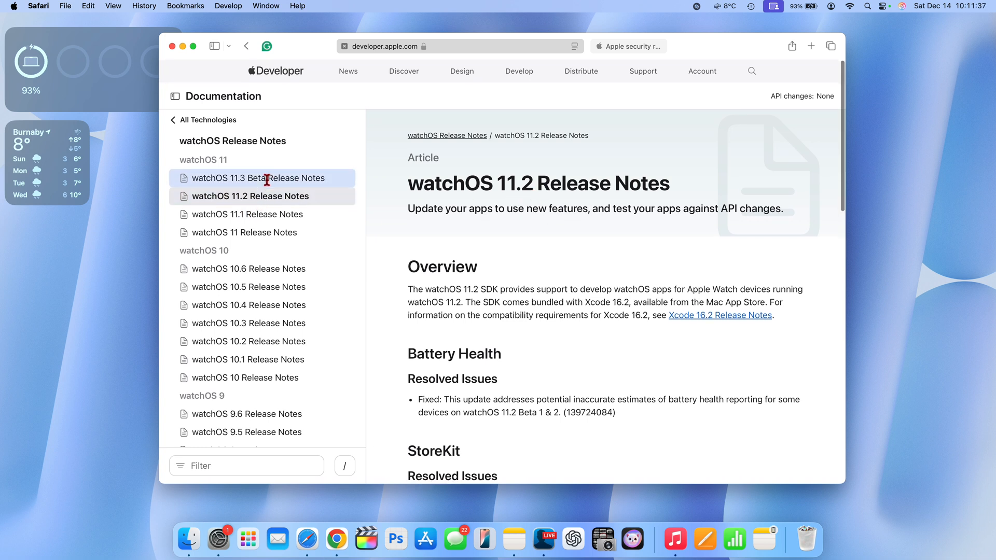
left_click(258, 178)
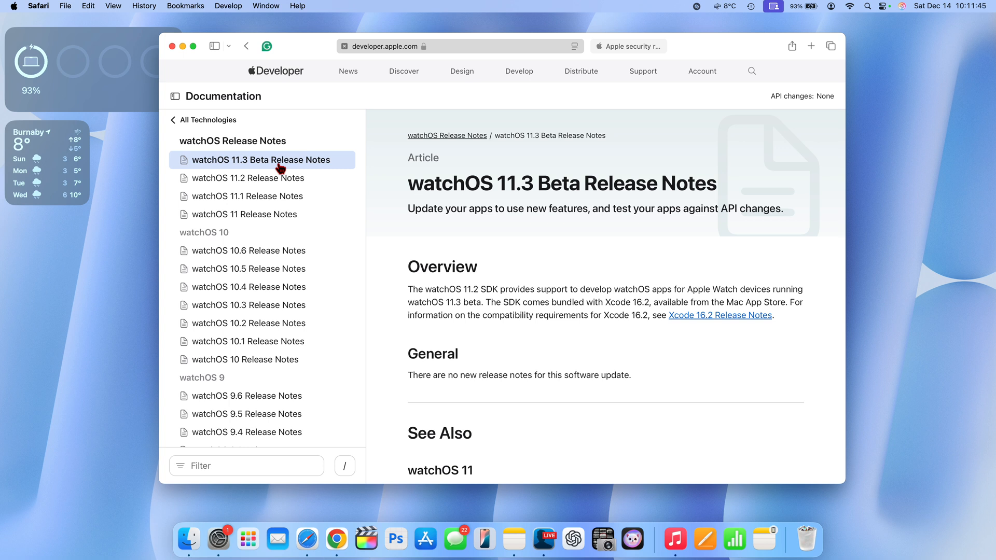
scroll("down", 3)
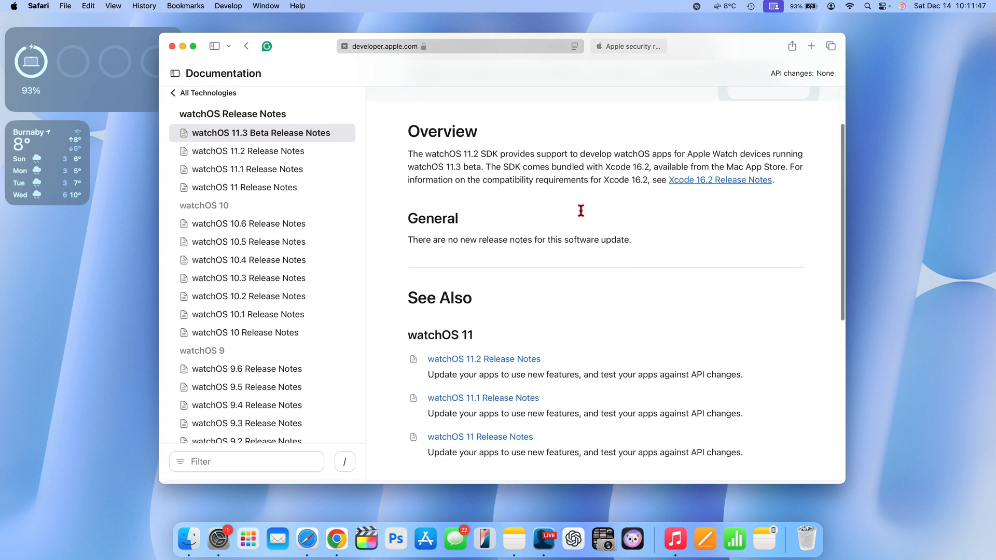
scroll("down", 3)
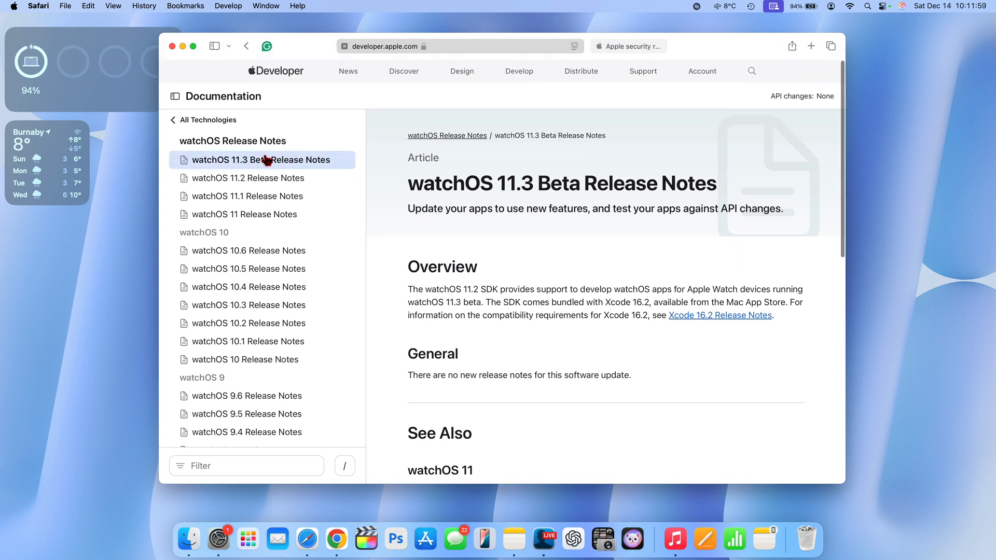
mouse_move(490, 240)
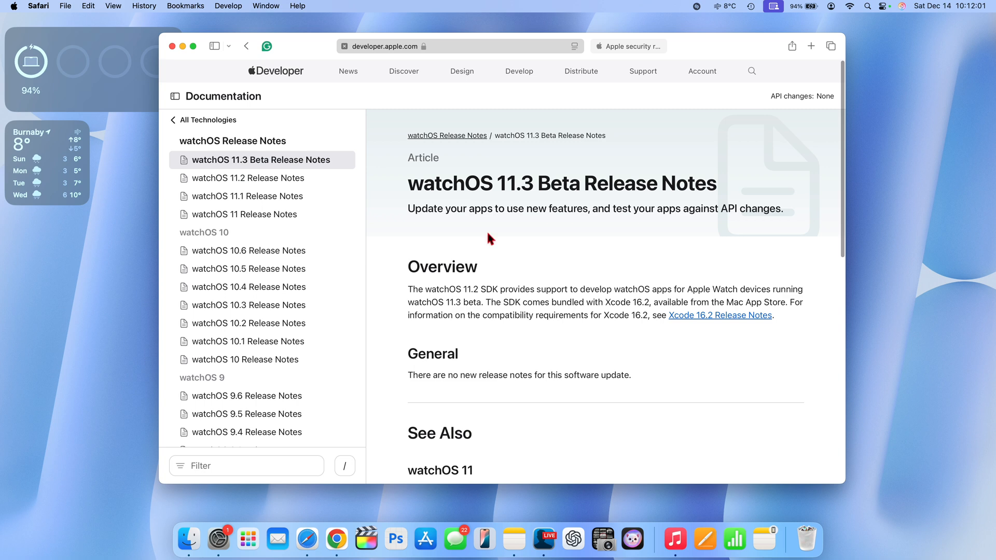
scroll("down", 3)
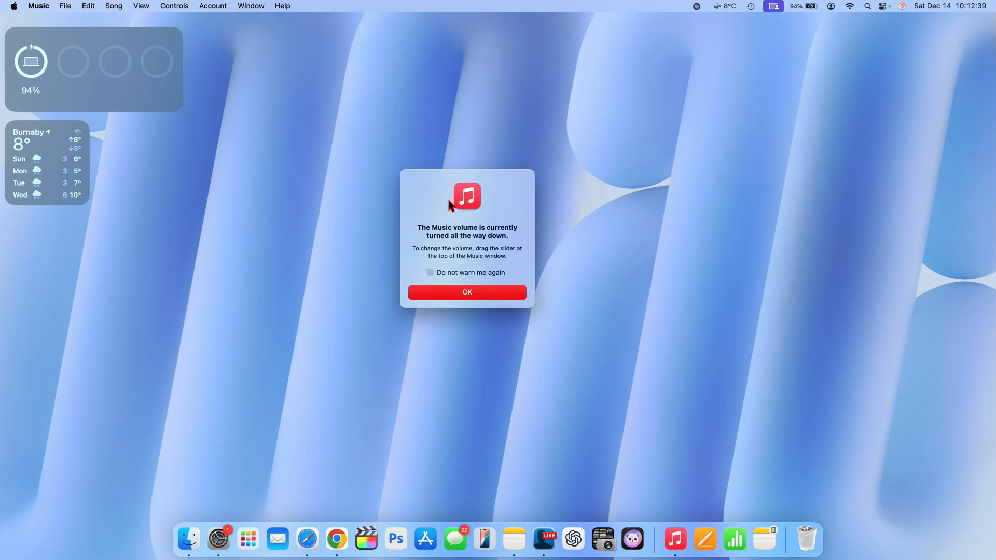
mouse_move(436, 244)
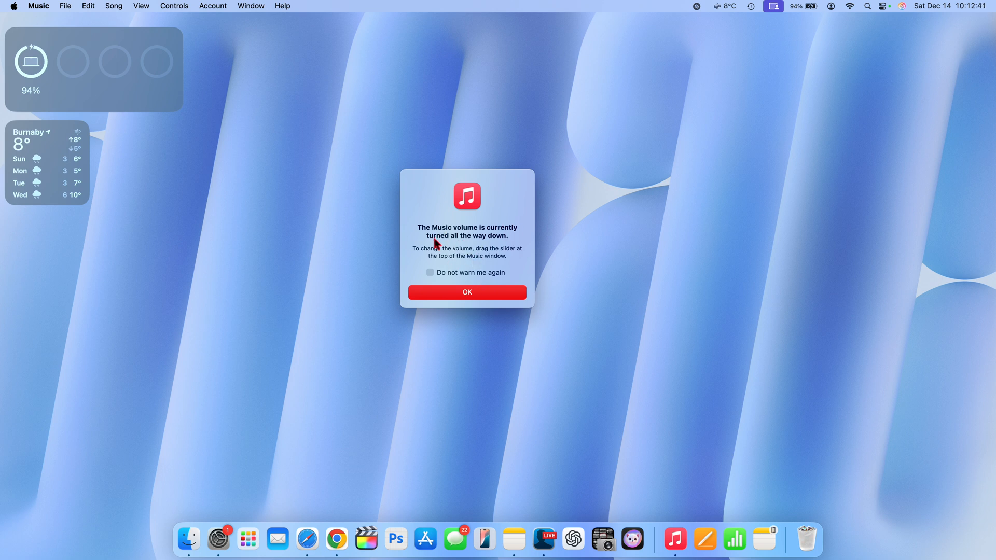
mouse_move(481, 242)
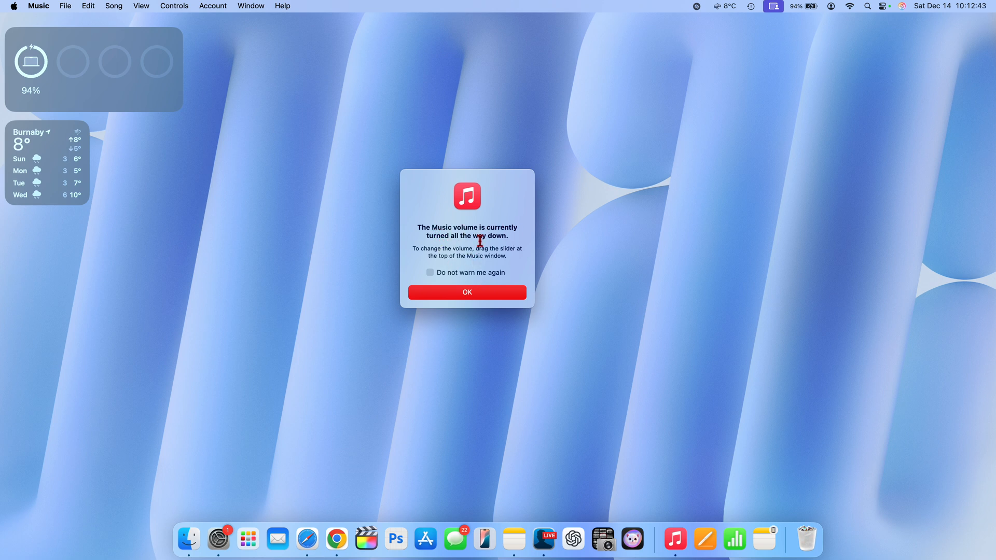
mouse_move(663, 509)
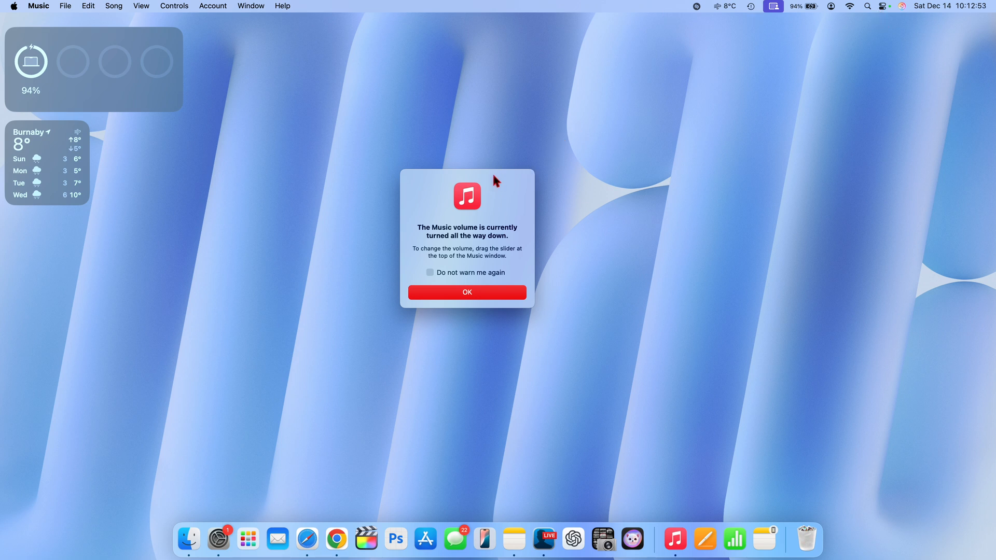
Dismiss Music's turned-down volume warning and bring the Music window back up
right_click(676, 518)
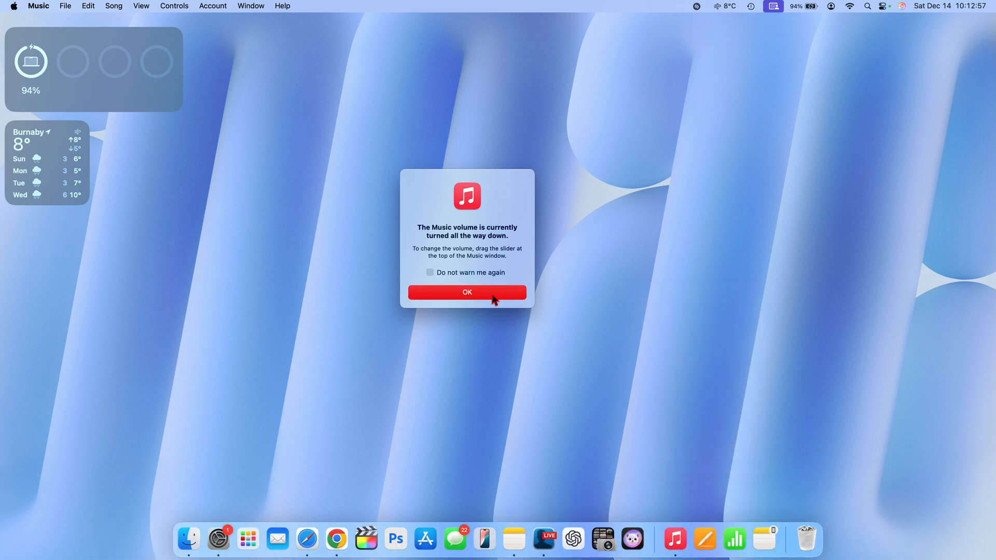
left_click(467, 292)
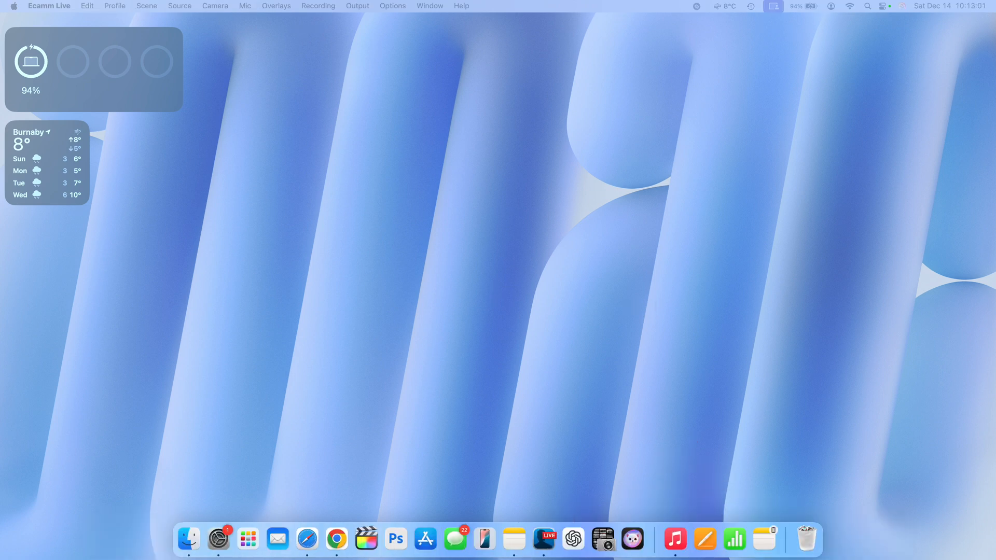
left_click(674, 540)
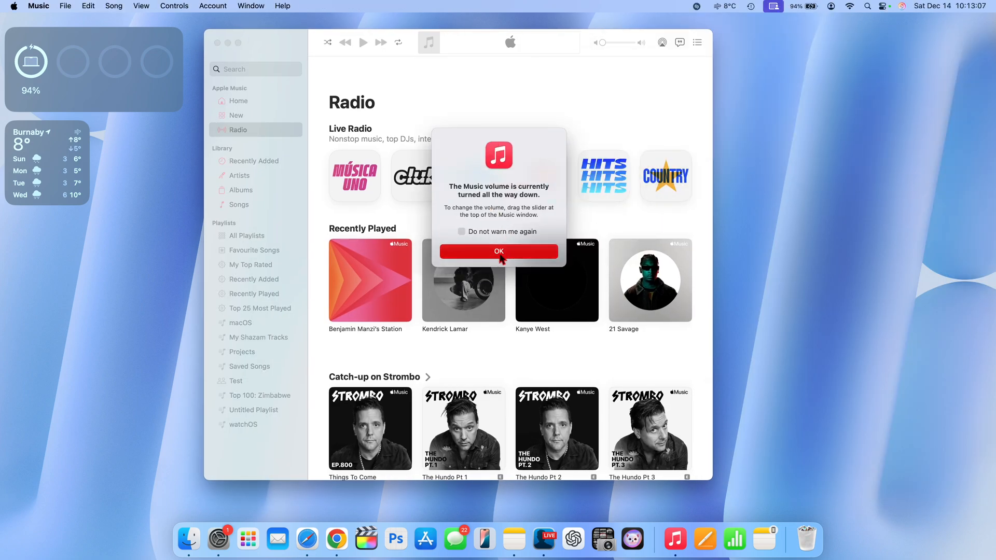
Dismiss the volume warning to reveal the Radio page's Live Radio stations
left_click(499, 251)
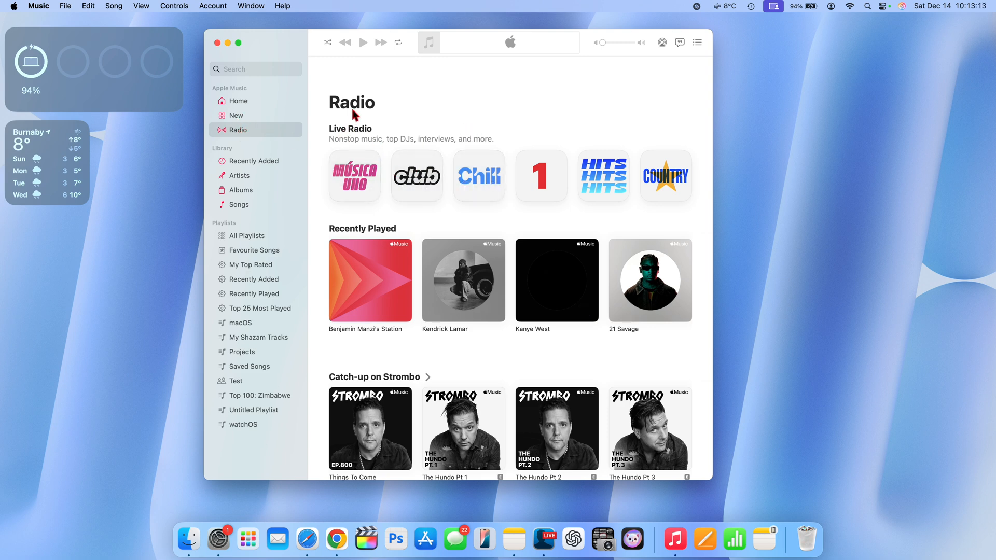
mouse_move(348, 132)
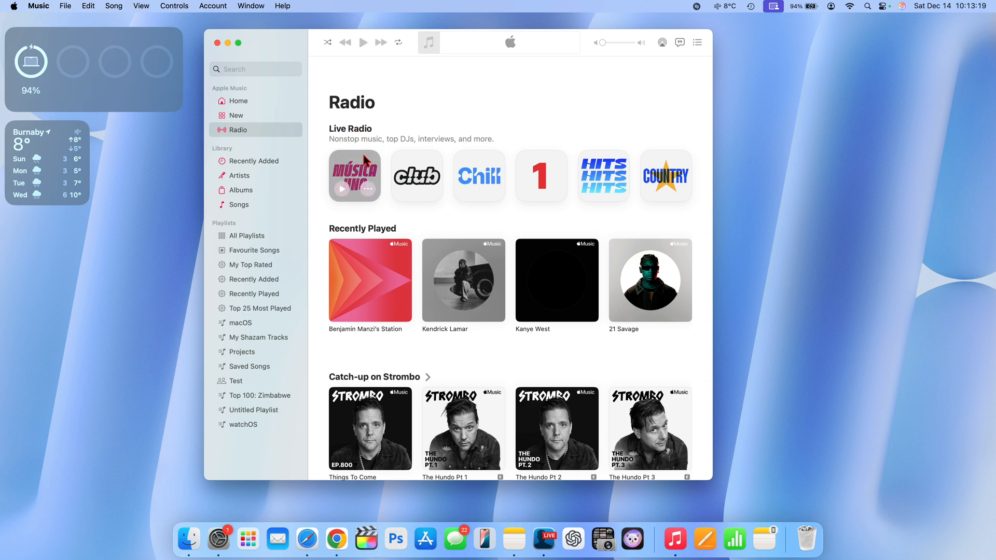
mouse_move(494, 226)
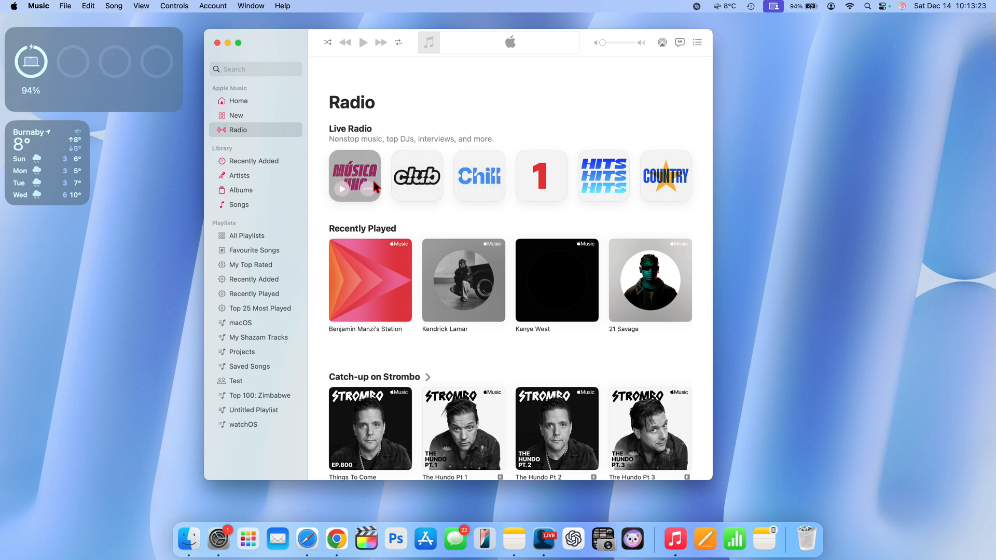
mouse_move(478, 189)
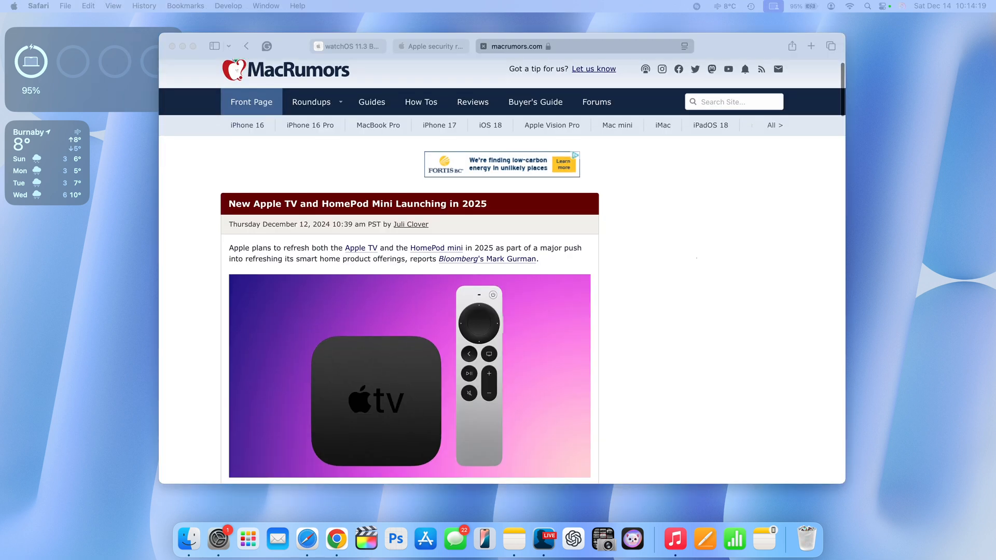
Highlight the MacRumors sentence about the 2025 Apple TV and HomePod mini
scroll("down", 3)
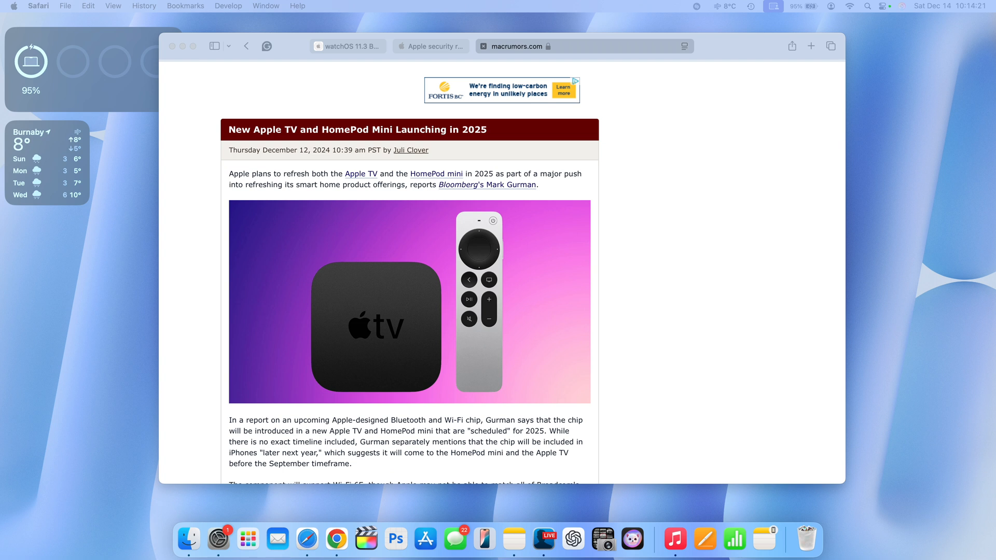
scroll("down", 3)
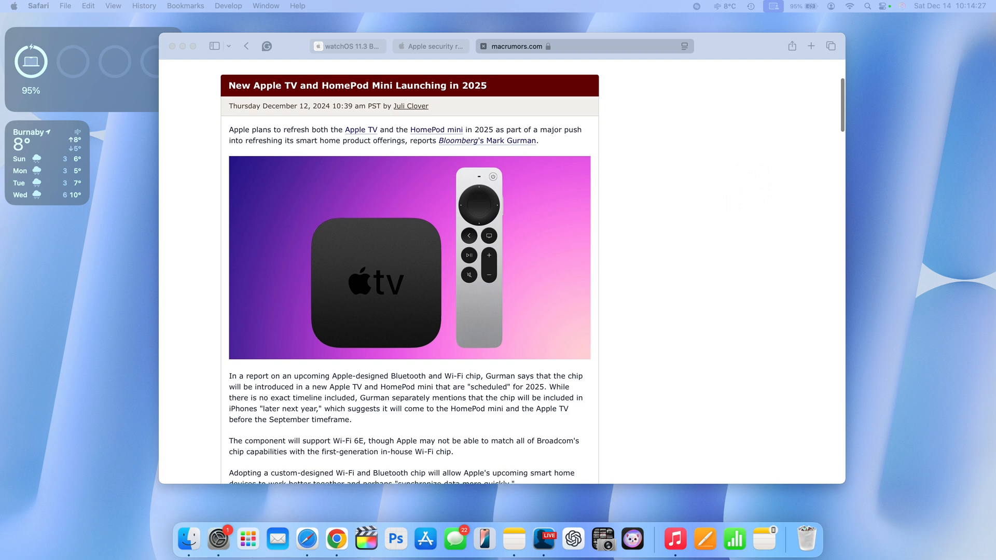
scroll("down", 3)
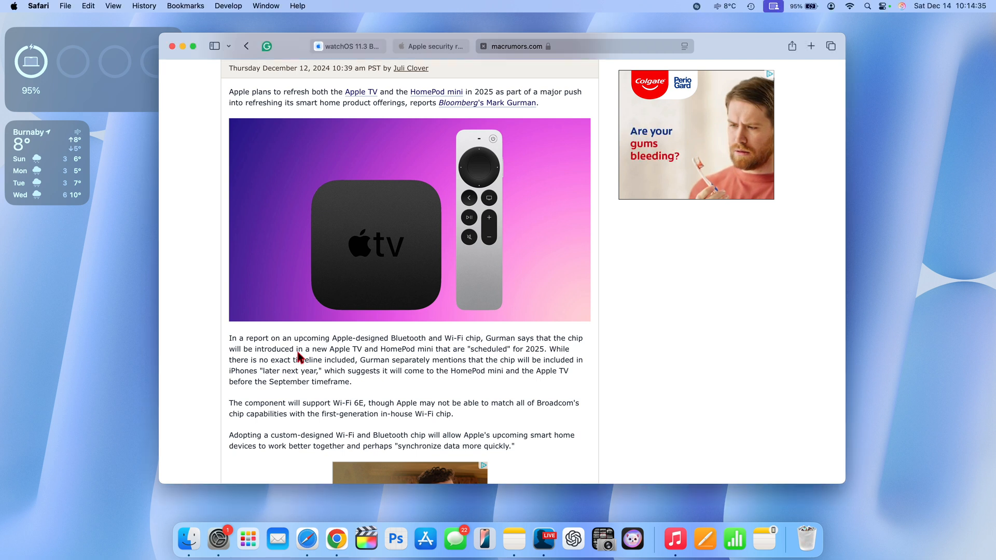
left_click_drag(299, 349, 438, 360)
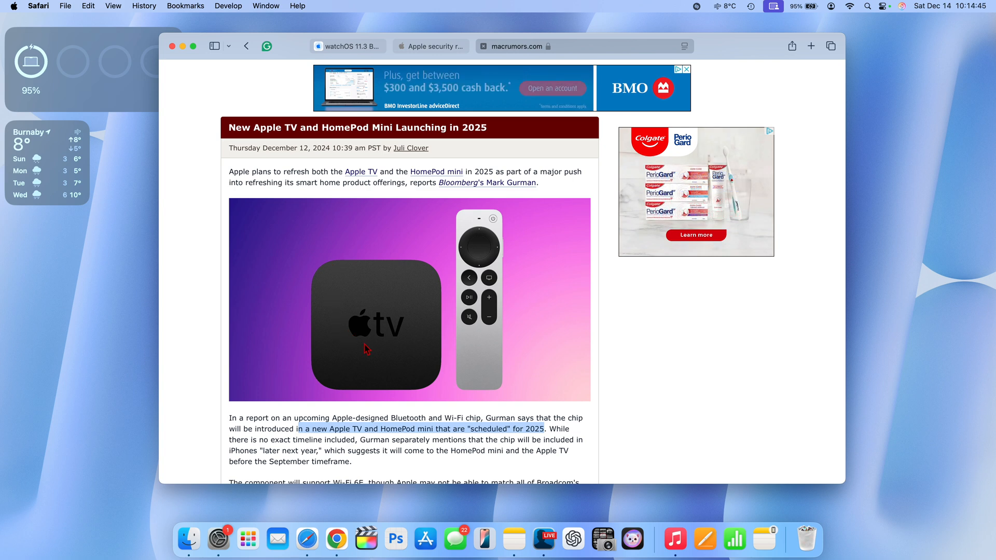
scroll("down", 3)
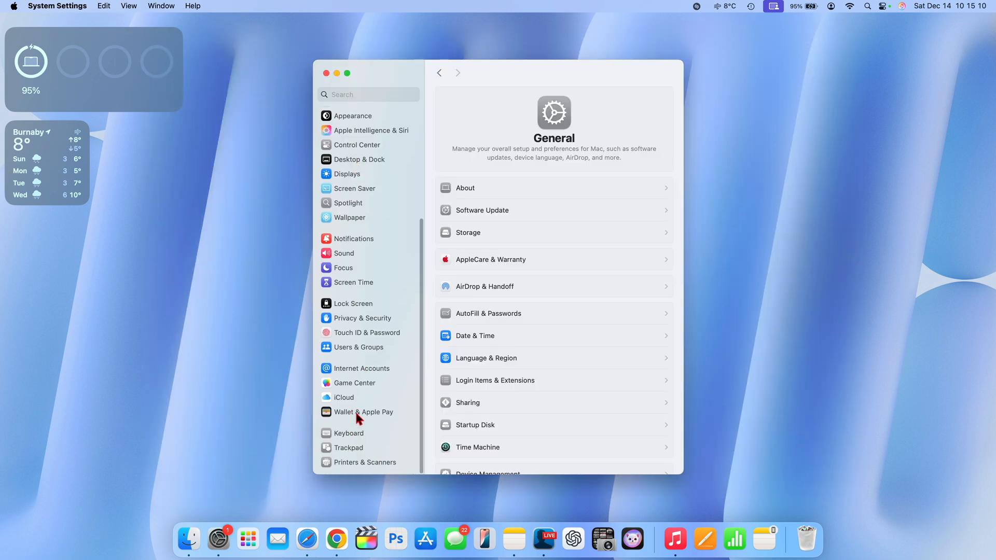
mouse_move(376, 412)
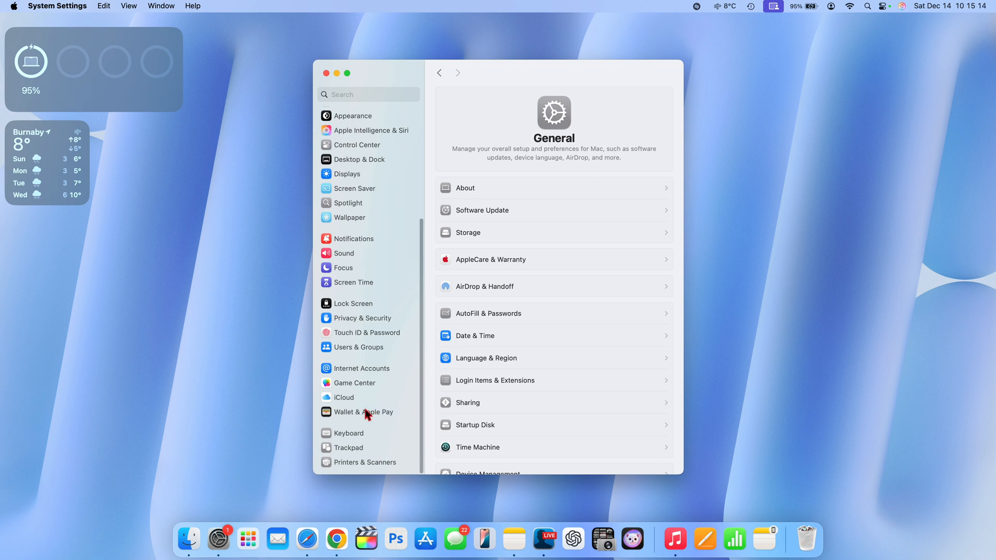
mouse_move(369, 419)
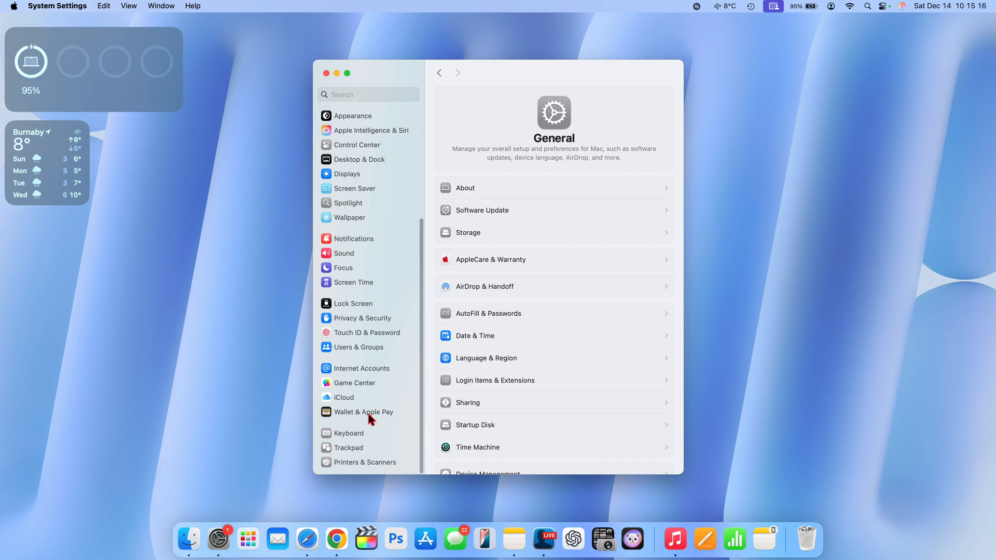
mouse_move(353, 335)
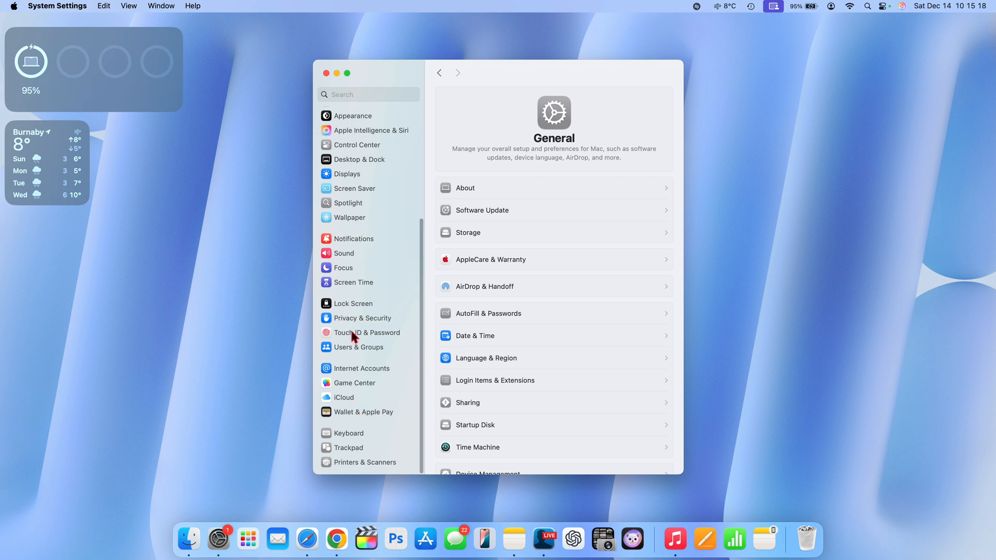
mouse_move(364, 420)
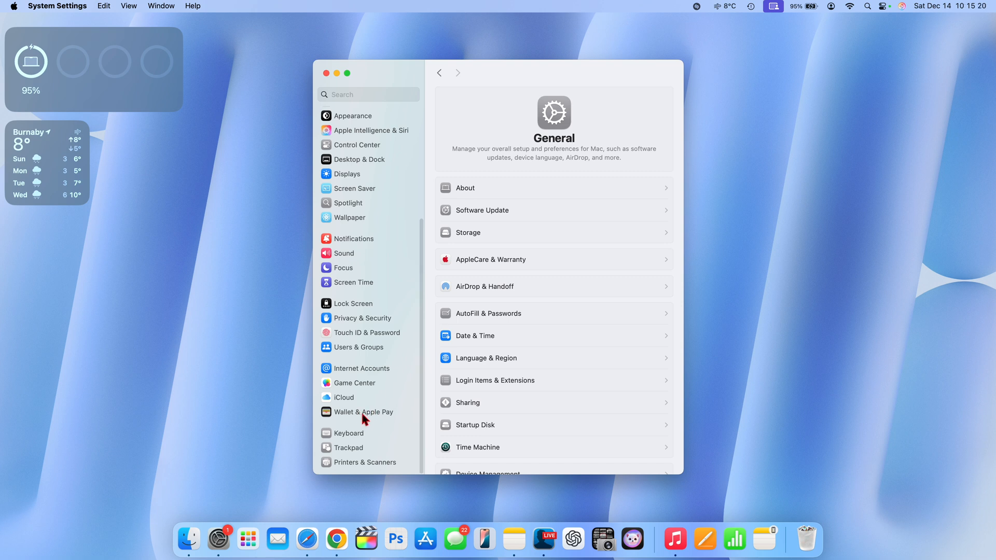
mouse_move(374, 416)
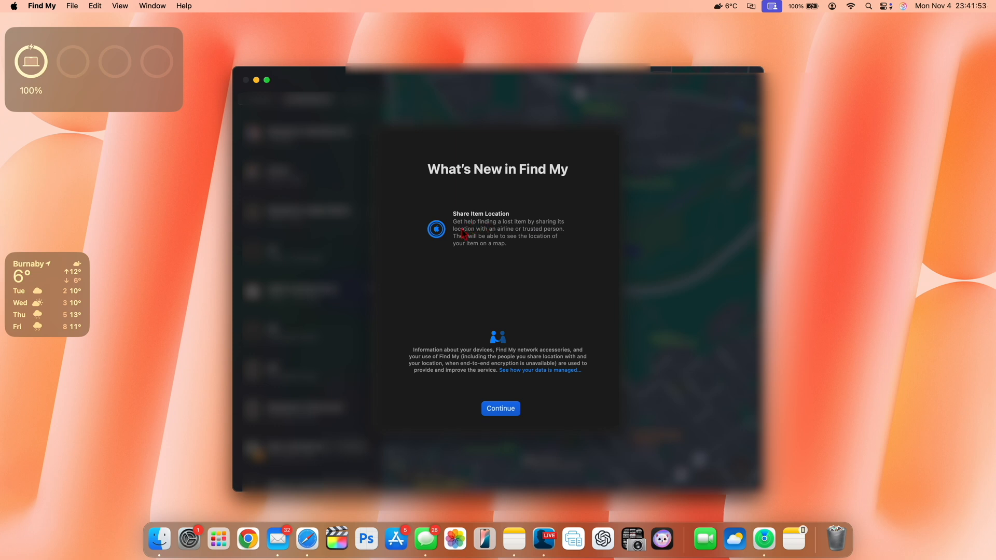
mouse_move(526, 235)
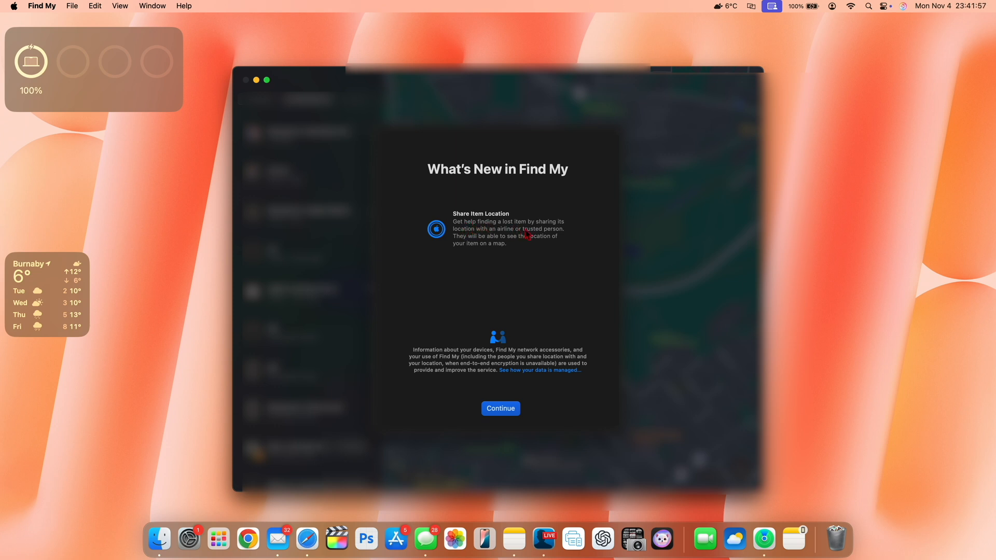
mouse_move(486, 243)
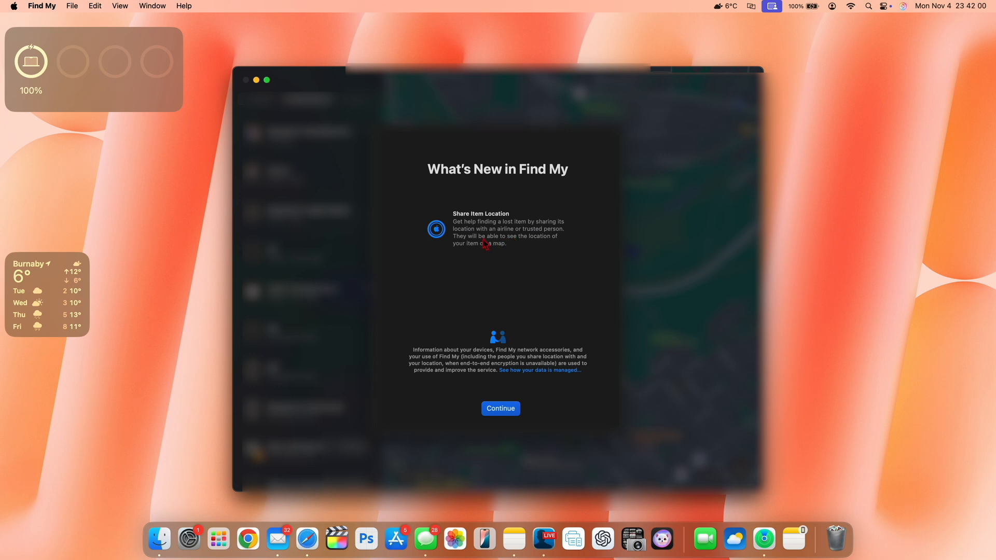
mouse_move(490, 293)
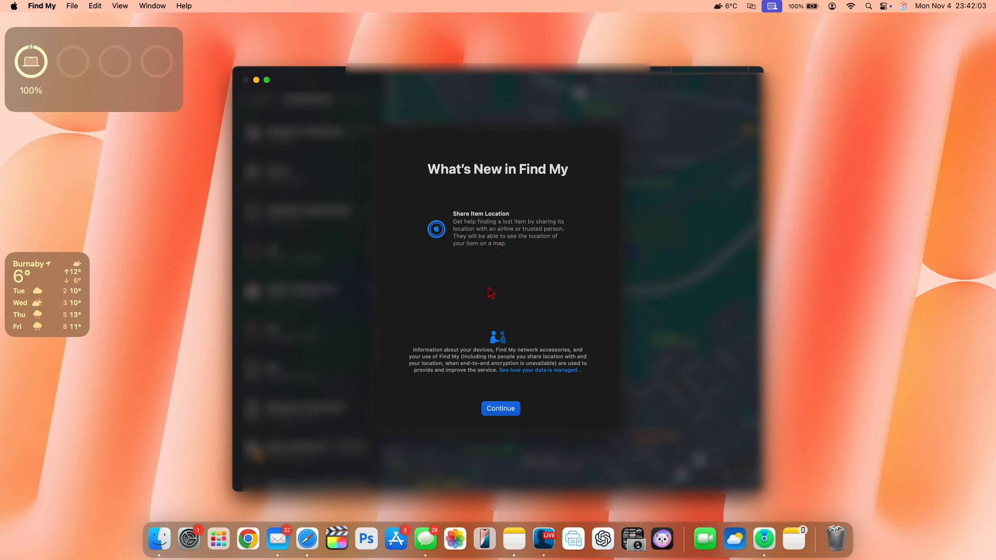
View Find My's What's New screen introducing Share Item Location
left_click(500, 409)
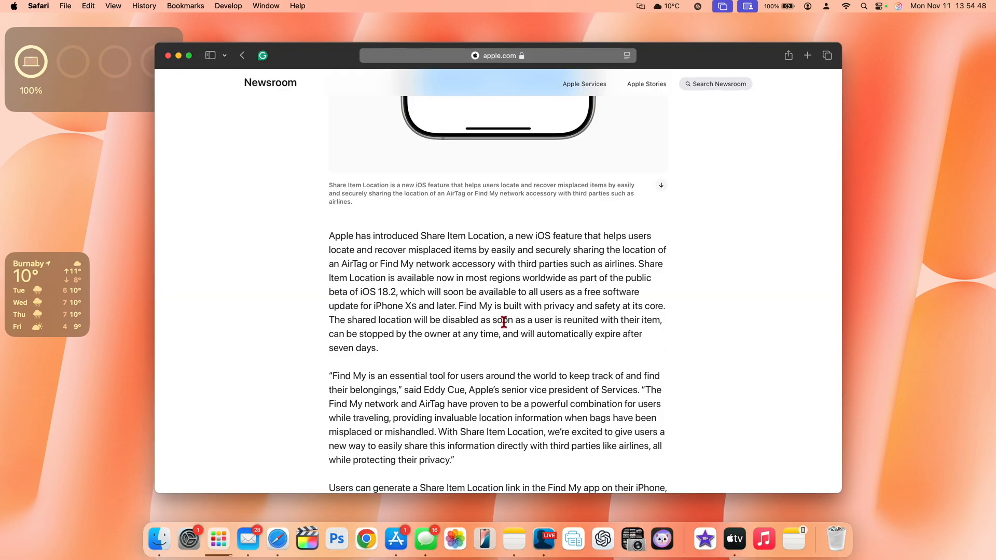
Scroll through Apple's Newsroom article on Share Item Location
scroll("down", 3)
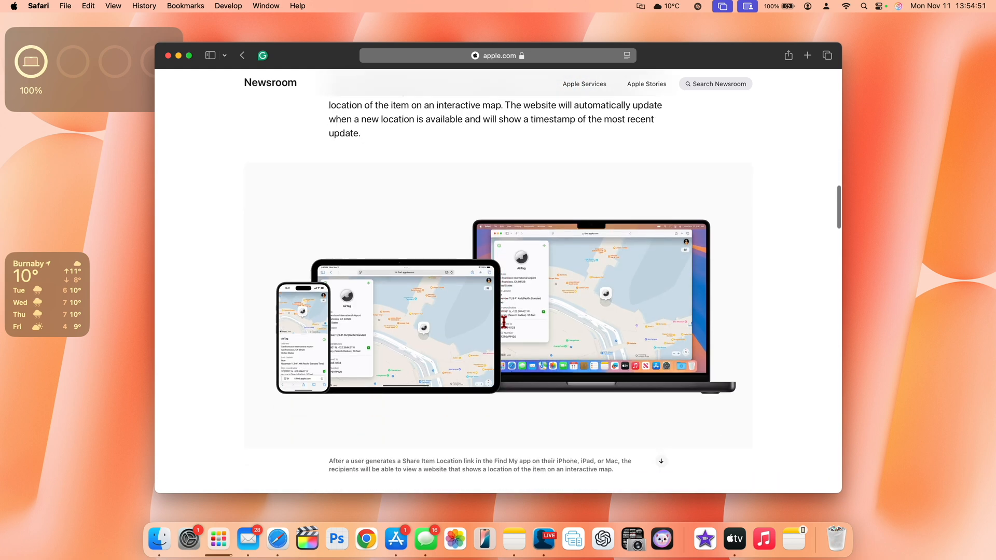
scroll("down", 3)
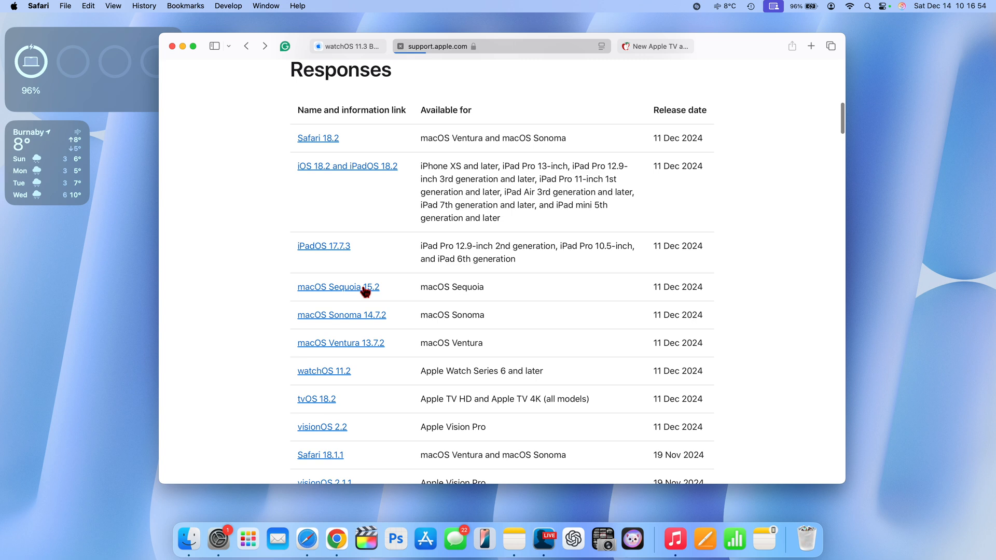
left_click(337, 286)
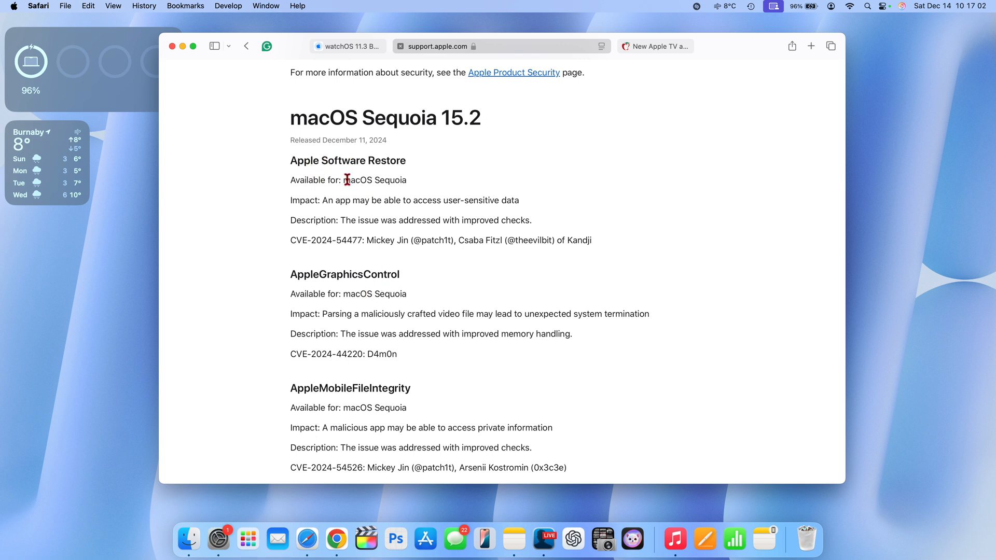
scroll("down", 3)
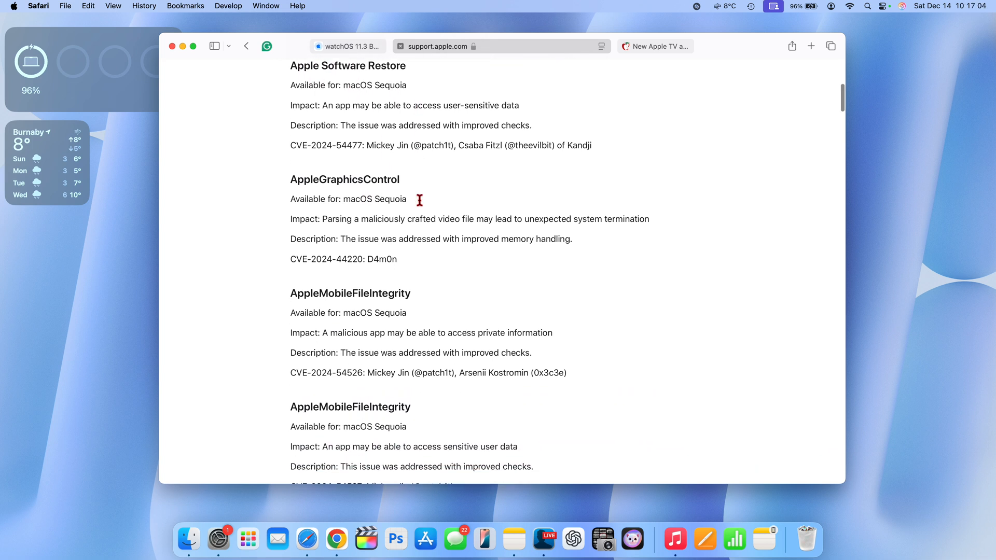
scroll("down", 3)
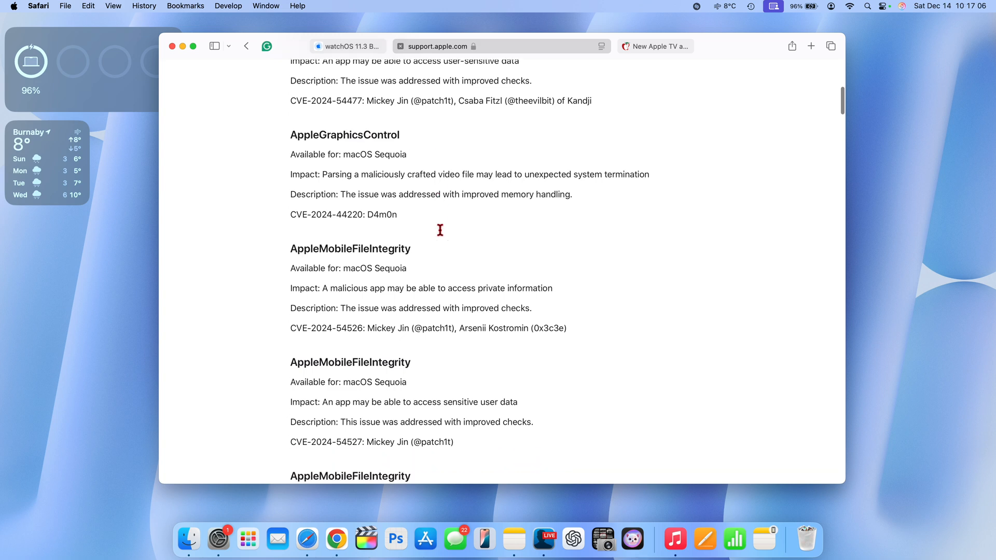
scroll("down", 3)
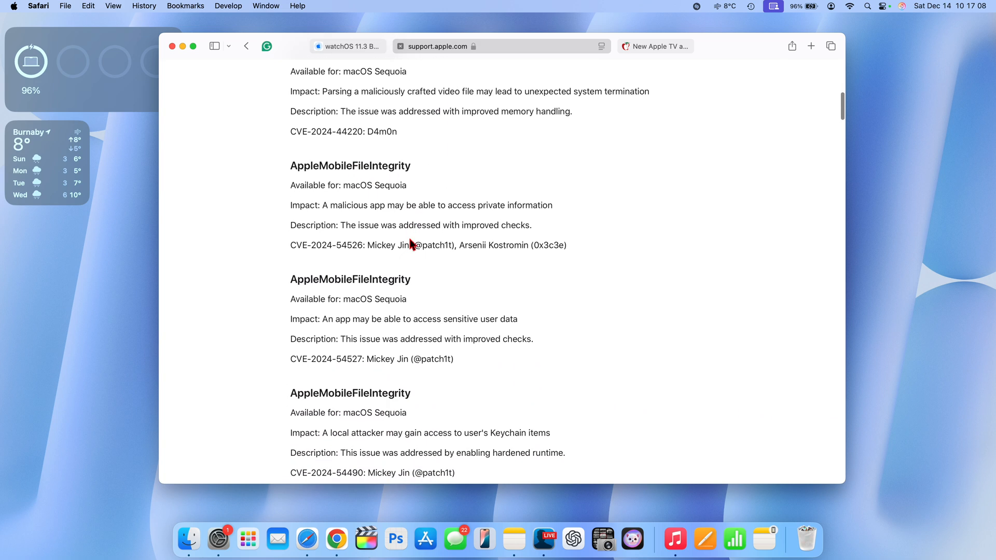
scroll("down", 3)
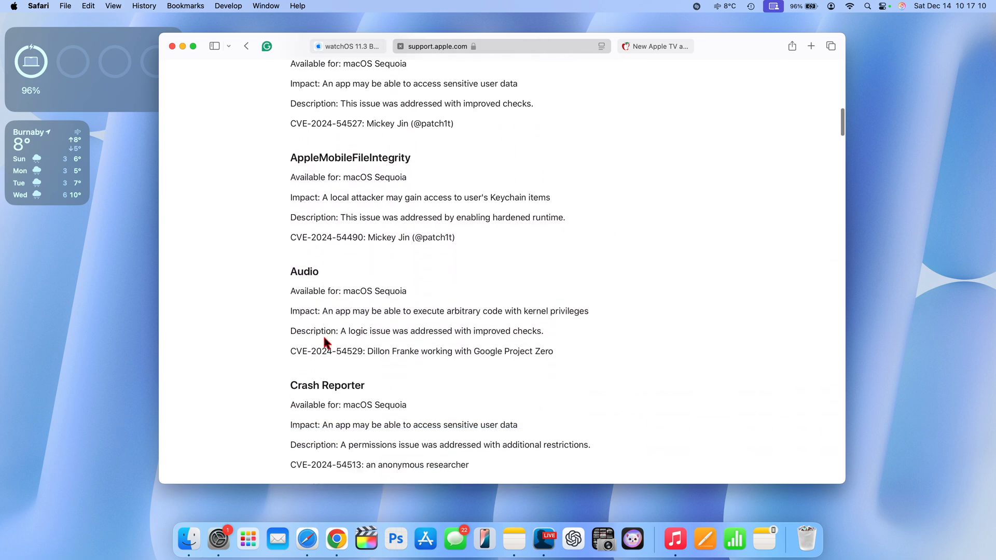
scroll("down", 3)
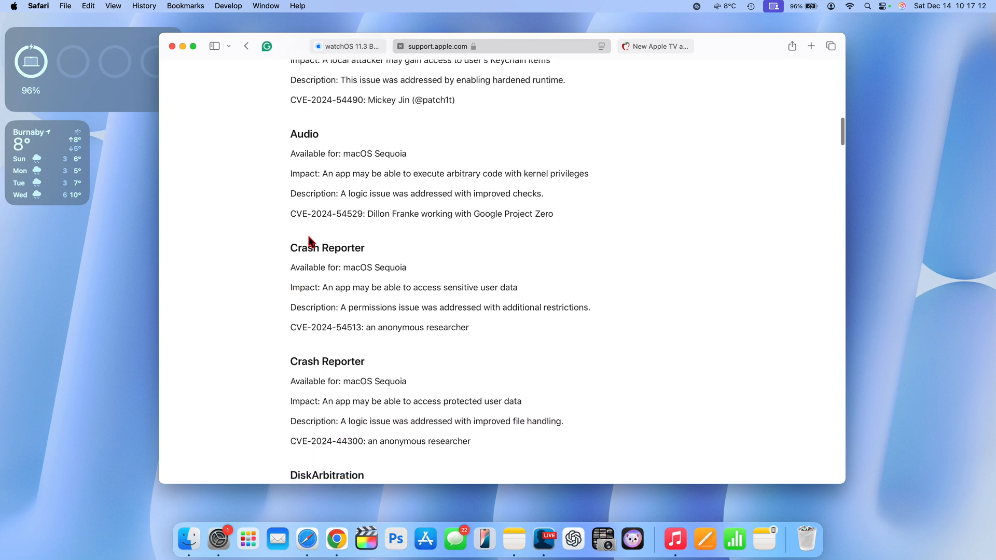
scroll("down", 3)
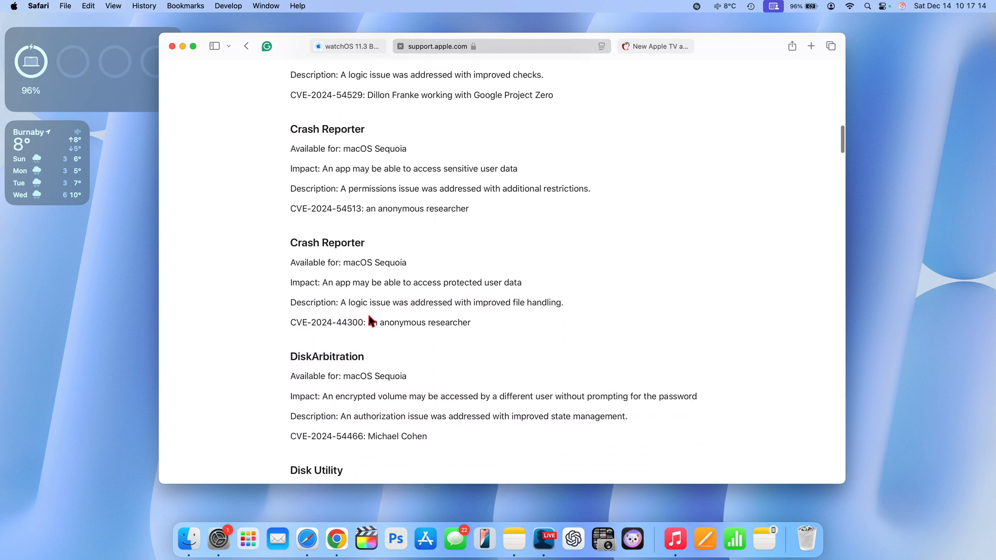
scroll("down", 3)
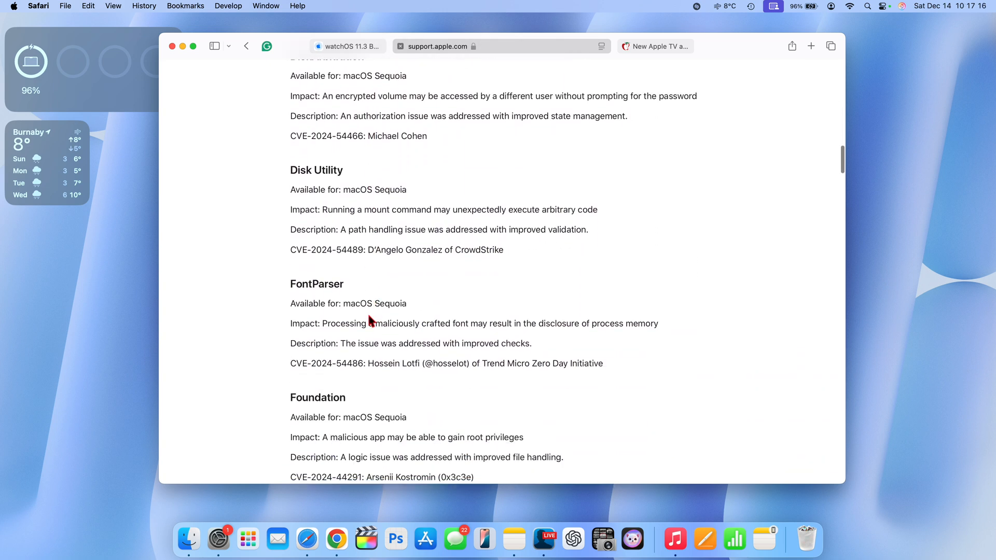
scroll("down", 3)
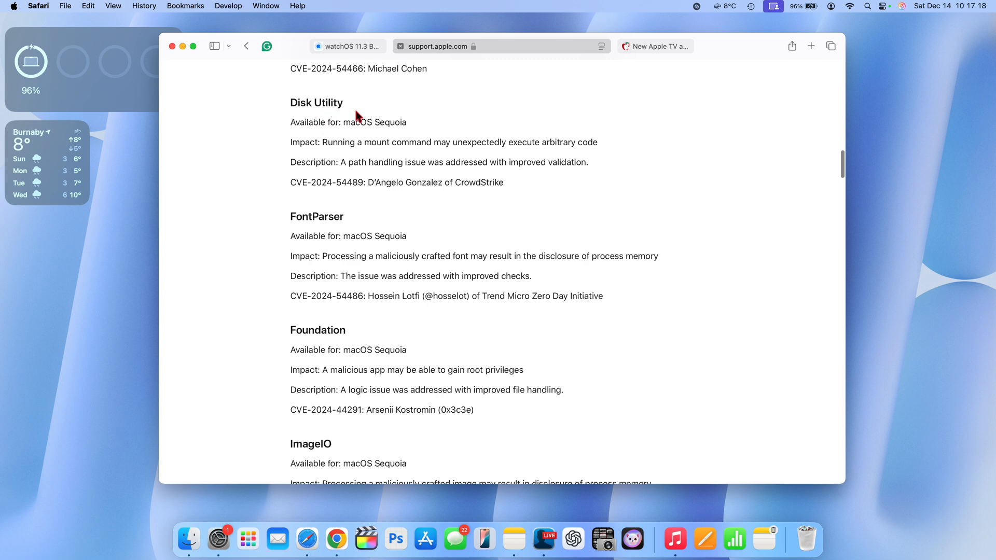
scroll("down", 3)
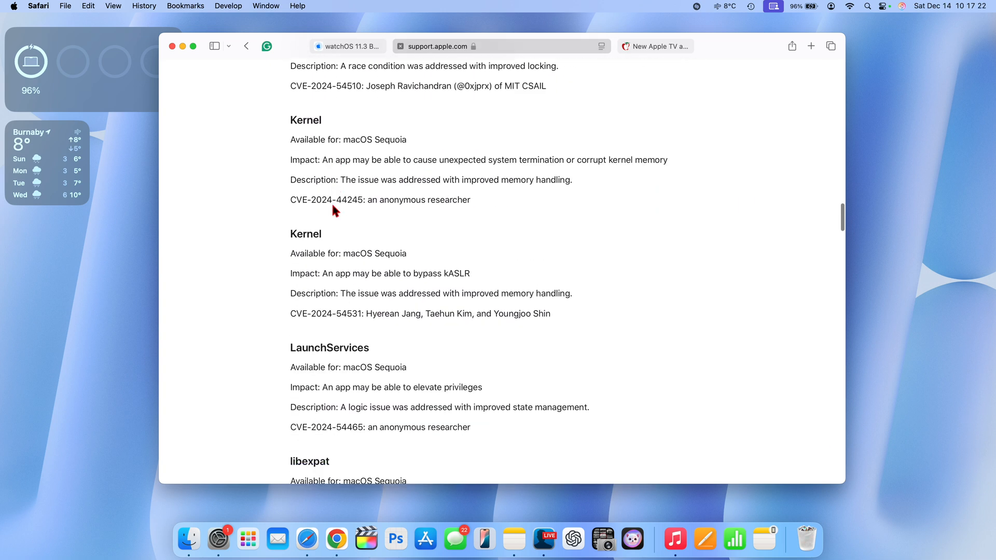
scroll("down", 3)
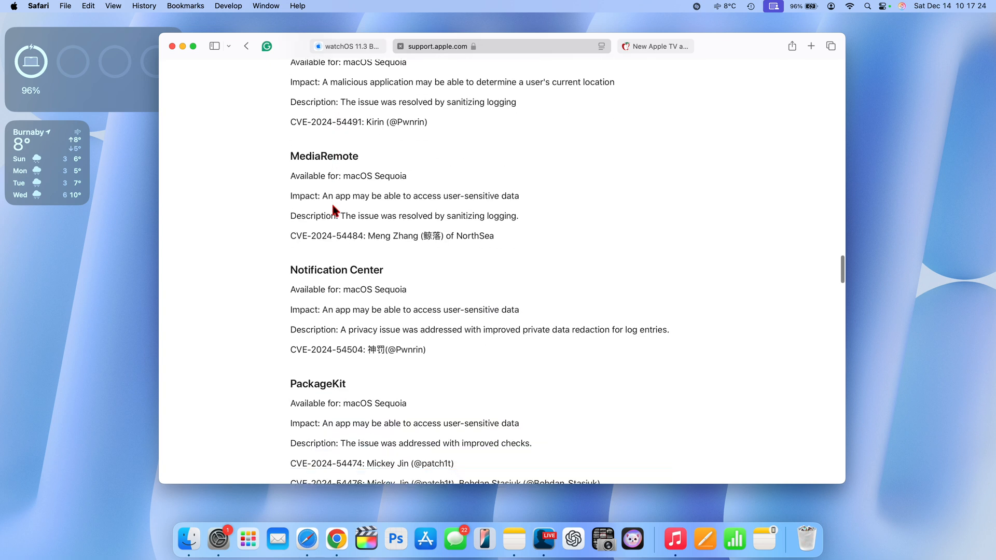
scroll("down", 3)
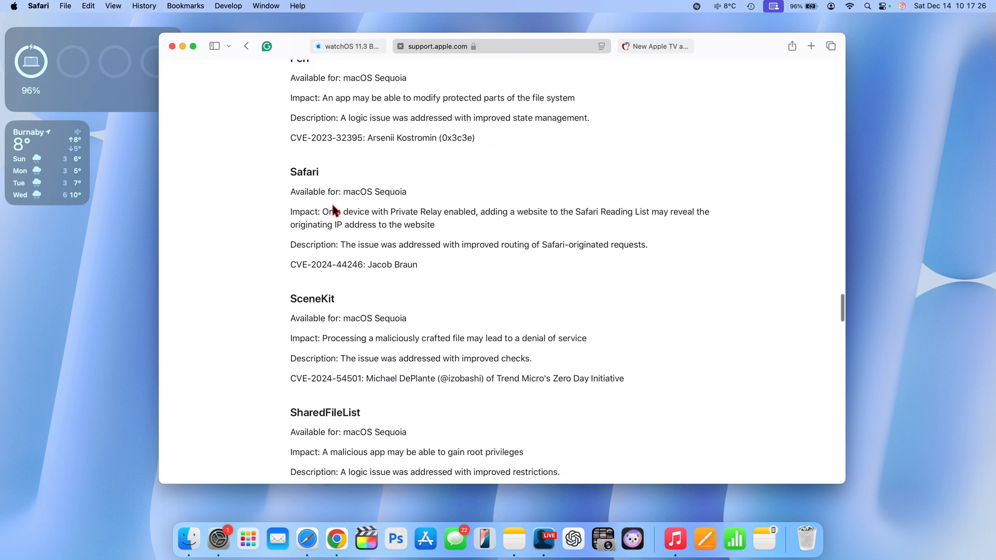
scroll("down", 3)
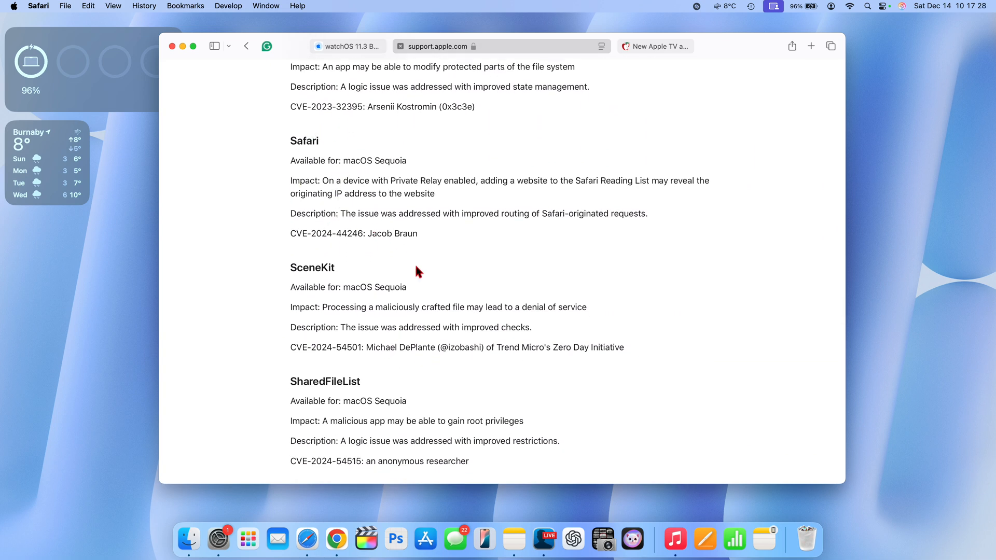
scroll("down", 3)
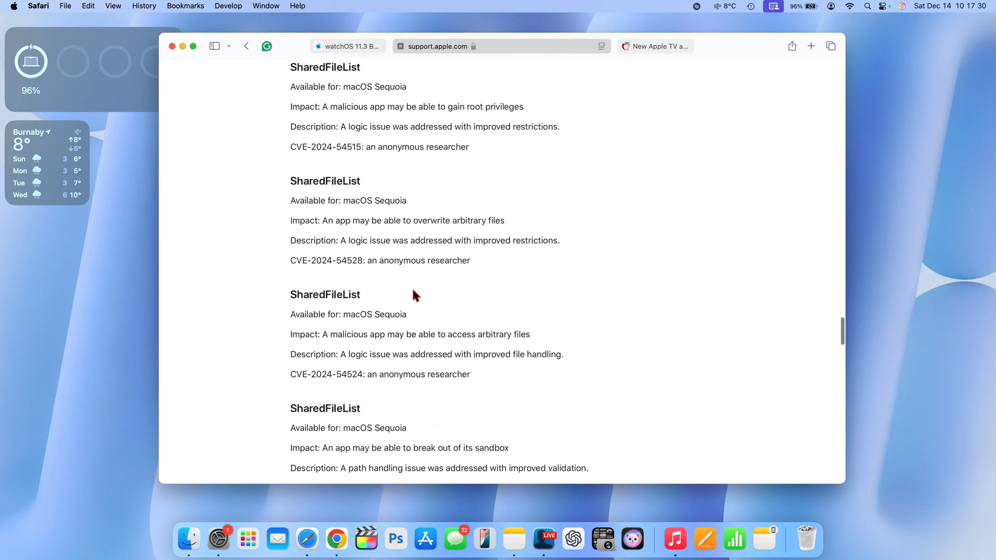
scroll("down", 3)
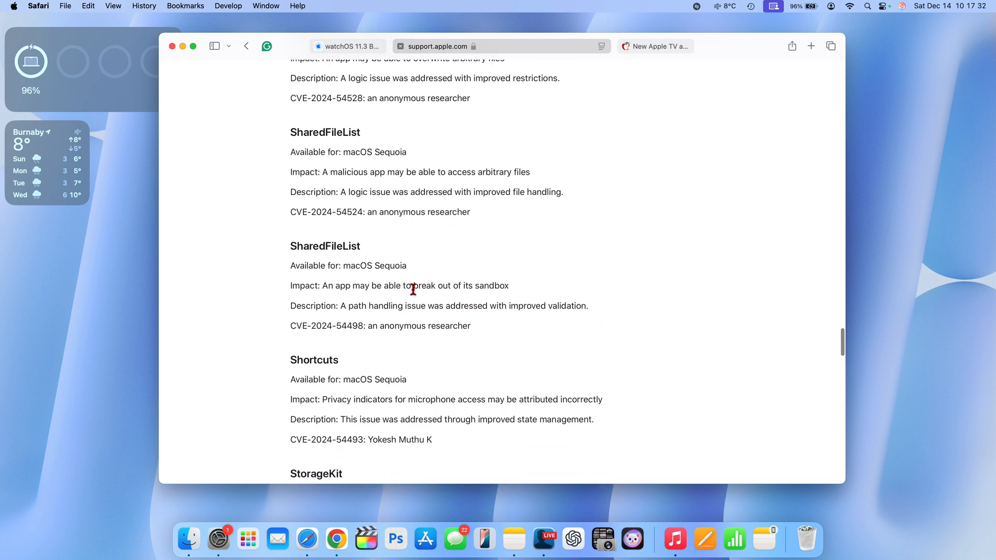
scroll("down", 3)
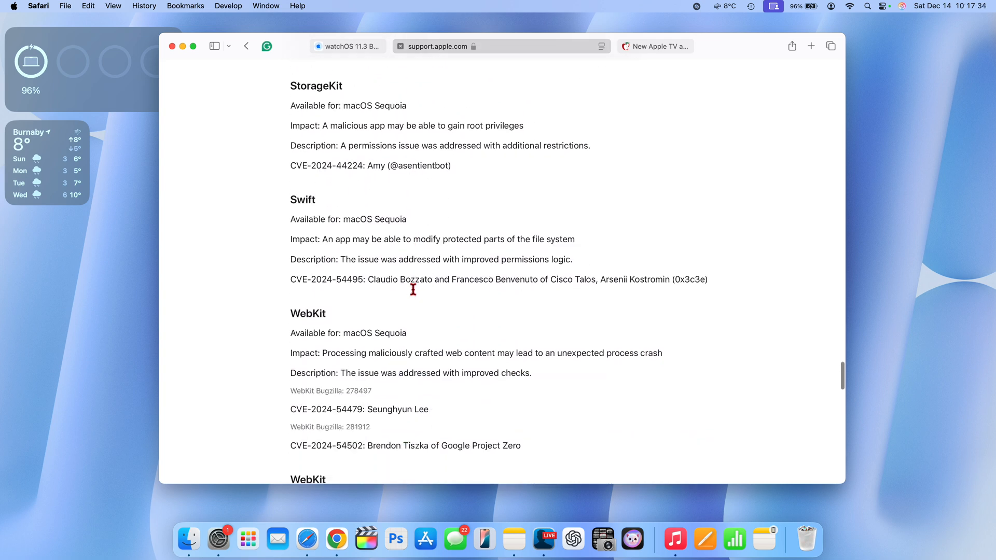
scroll("down", 3)
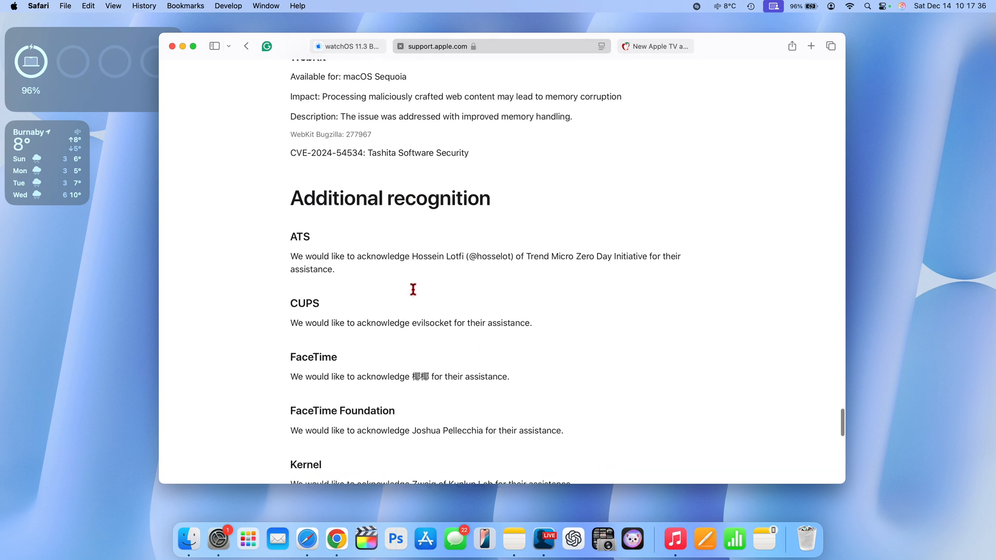
scroll("down", 3)
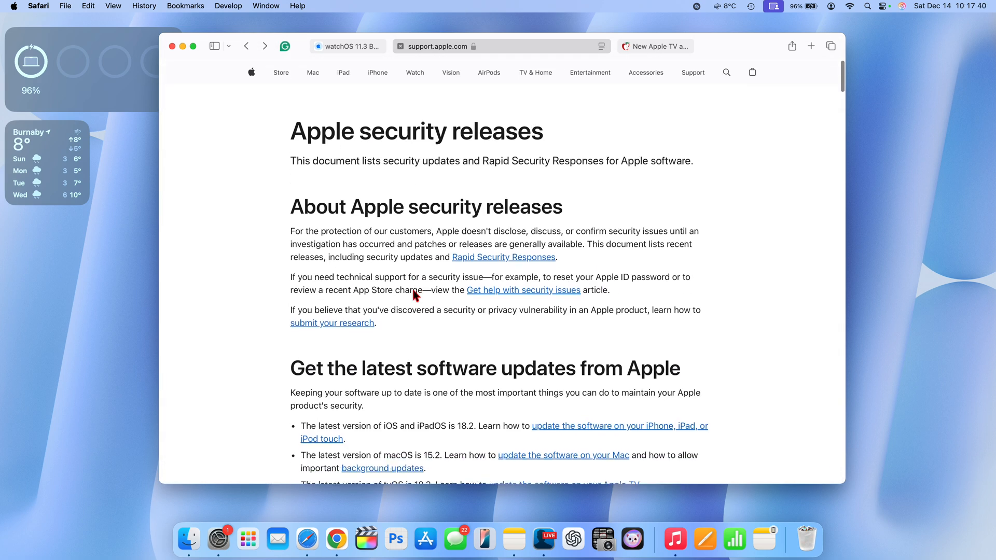
scroll("down", 3)
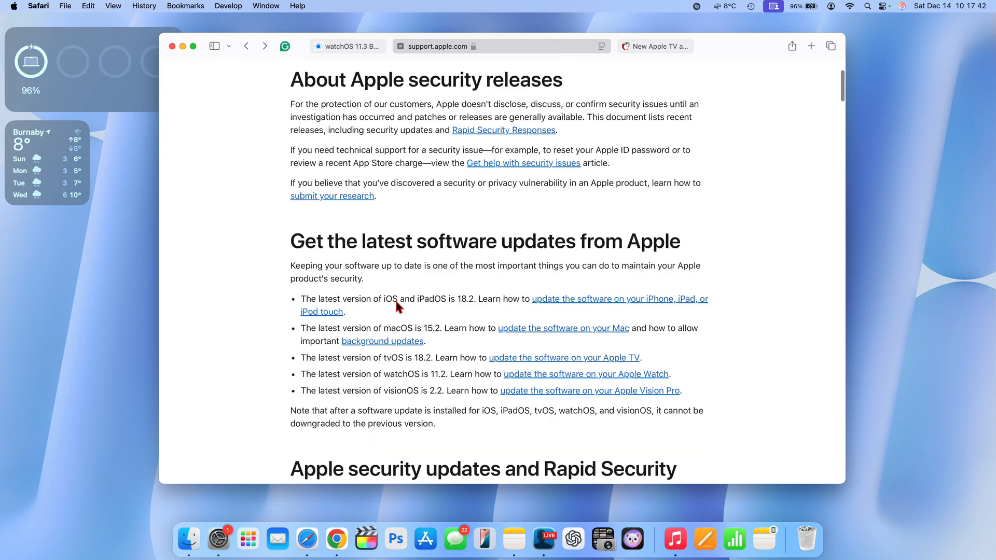
scroll("down", 3)
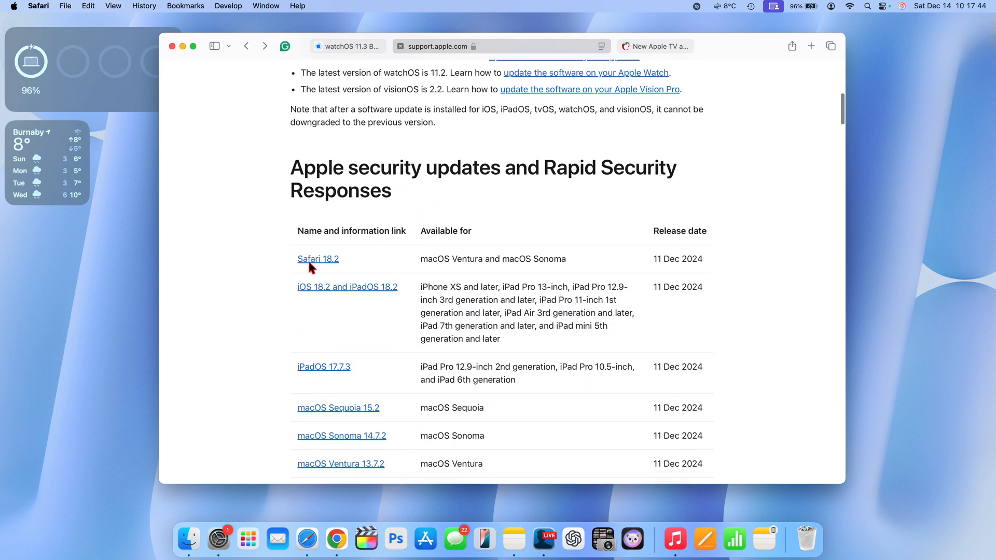
scroll("down", 3)
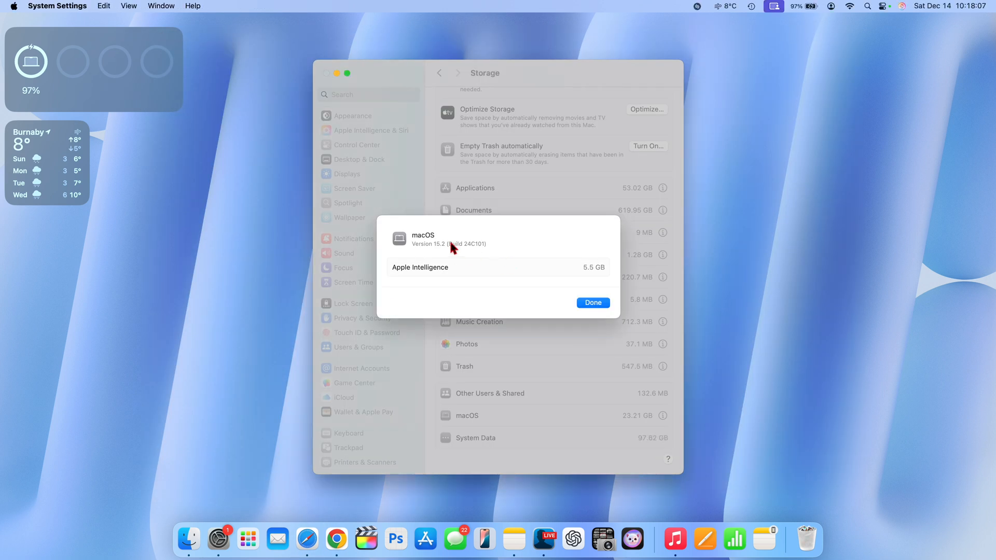
Close the macOS storage details and show the Battery page
left_click(592, 303)
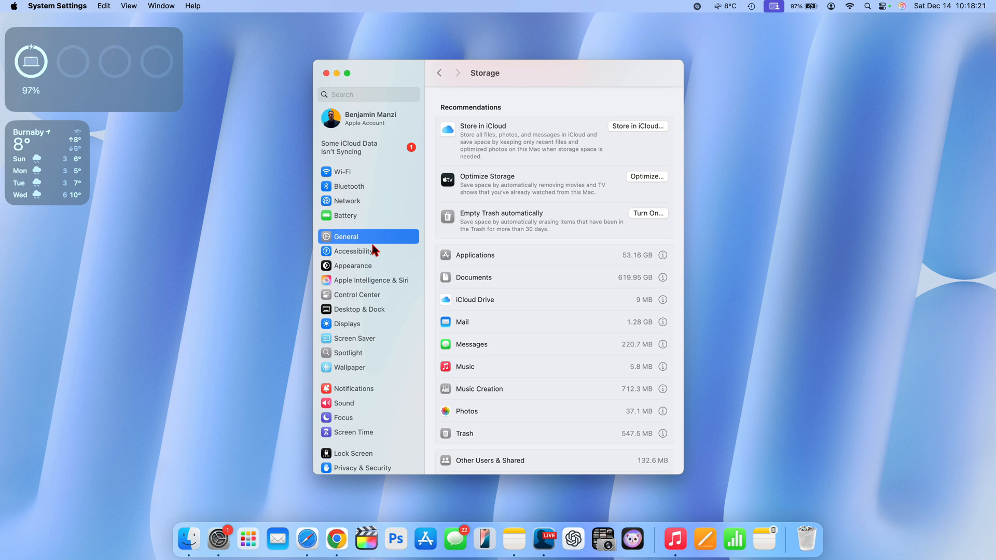
mouse_move(390, 258)
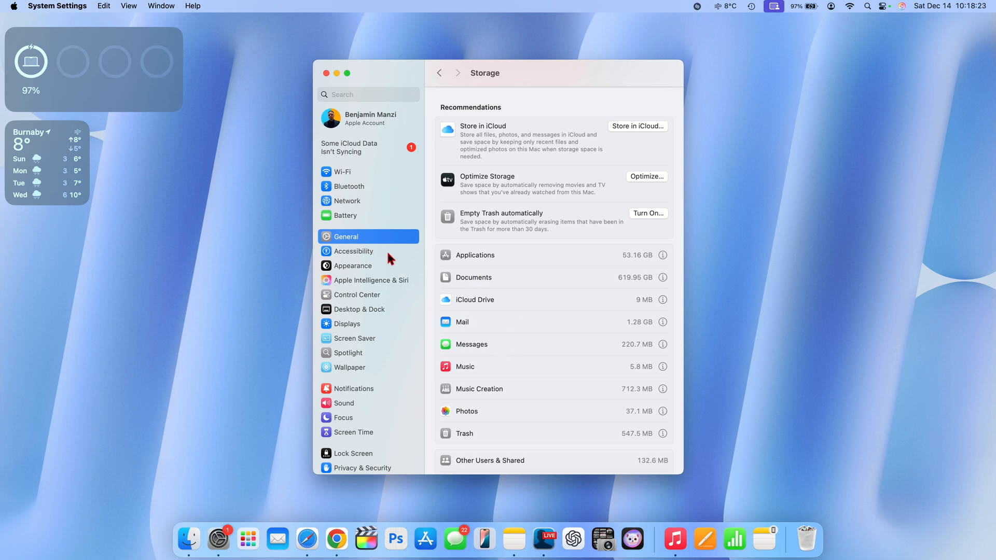
left_click(346, 215)
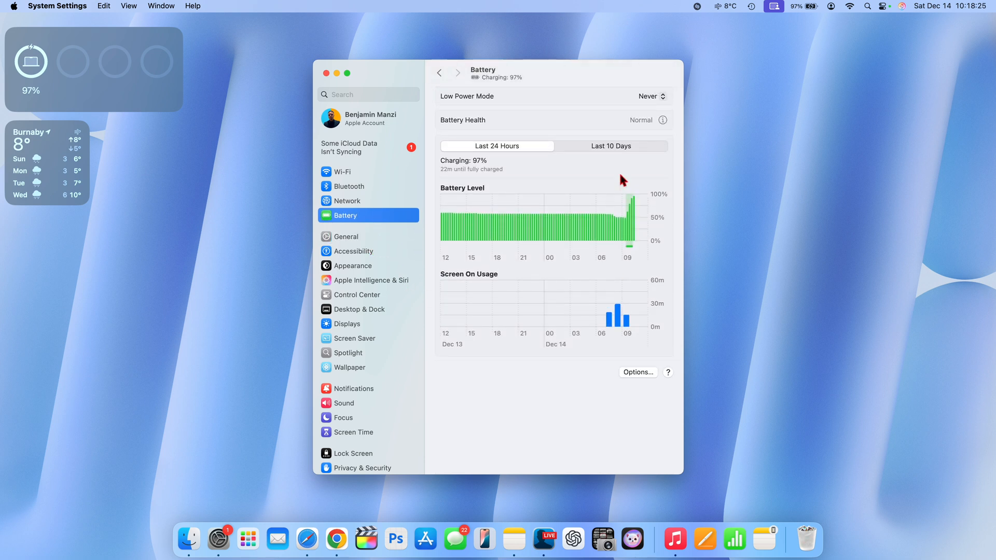
Review 10-day battery usage, then open Battery Health details: Normal, 86% capacity
left_click(610, 147)
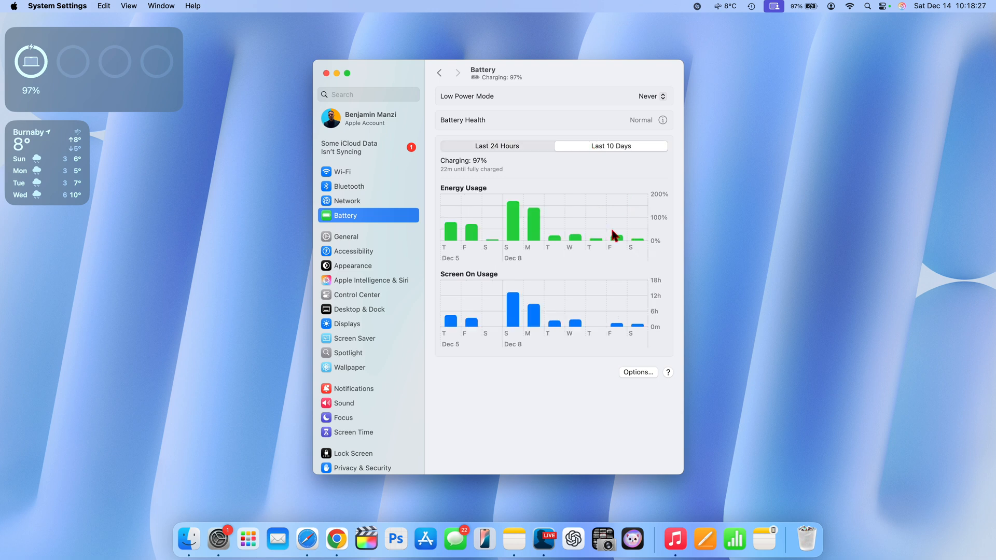
mouse_move(621, 243)
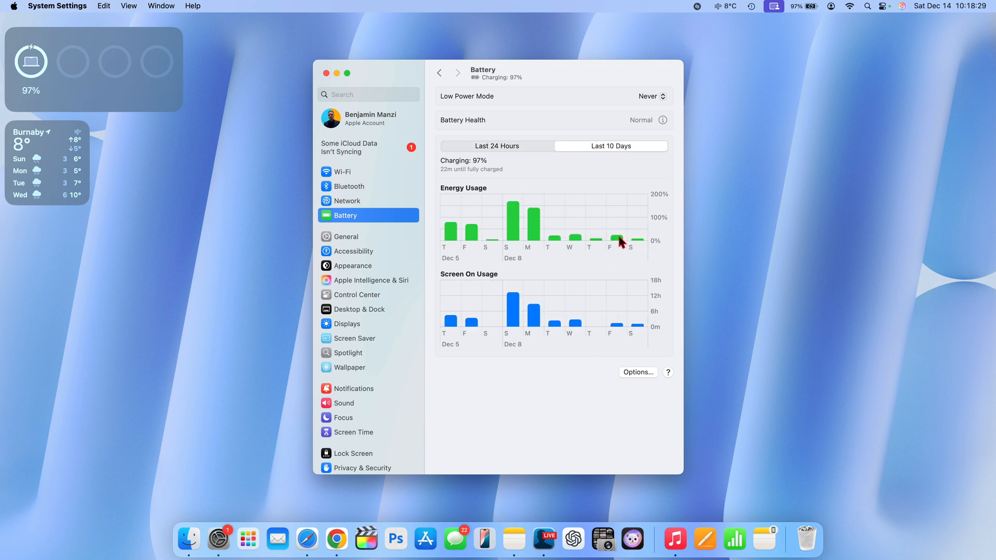
mouse_move(614, 243)
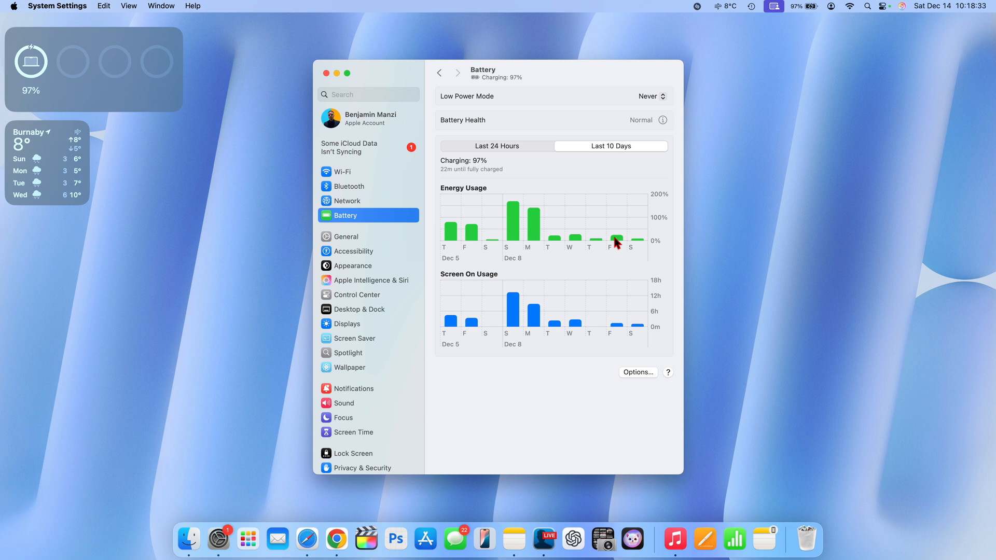
mouse_move(620, 247)
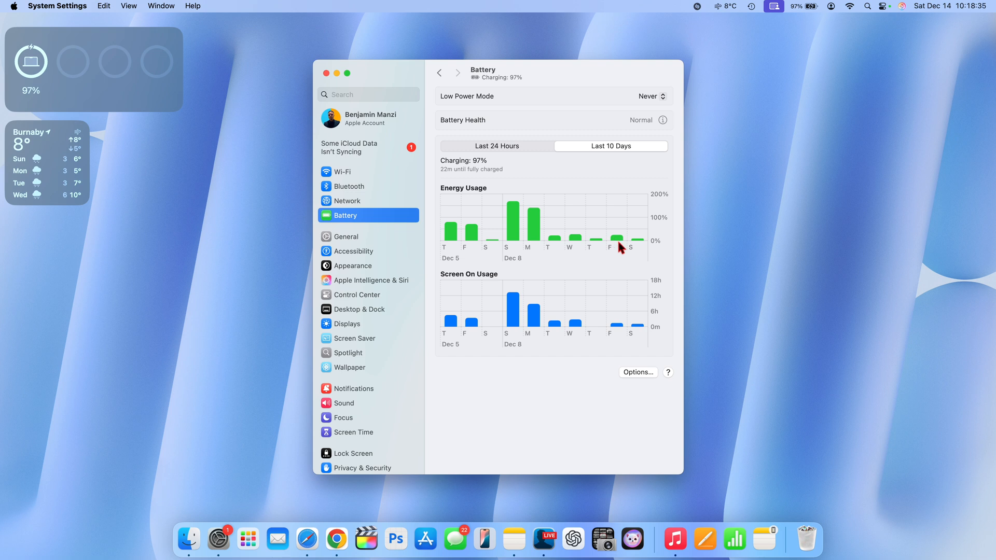
mouse_move(619, 332)
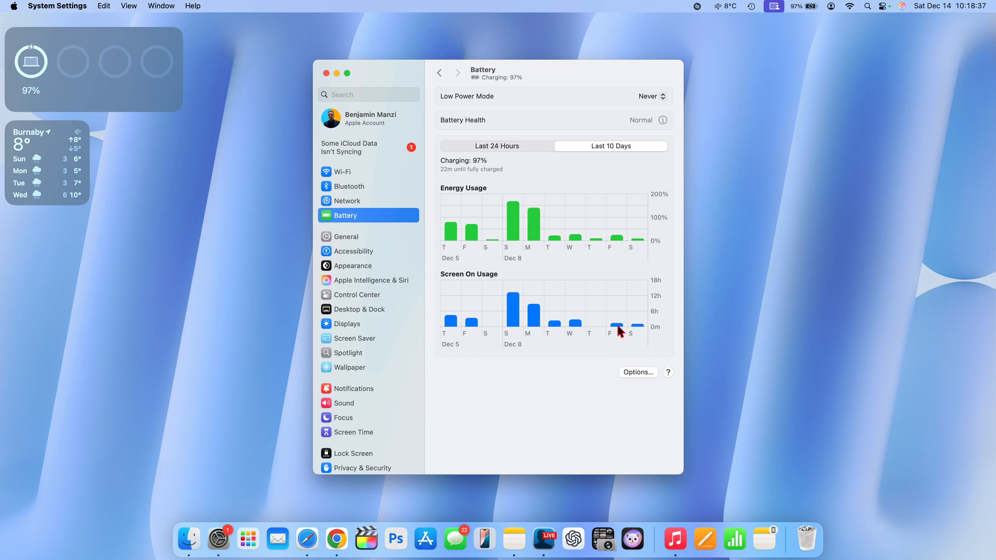
mouse_move(616, 311)
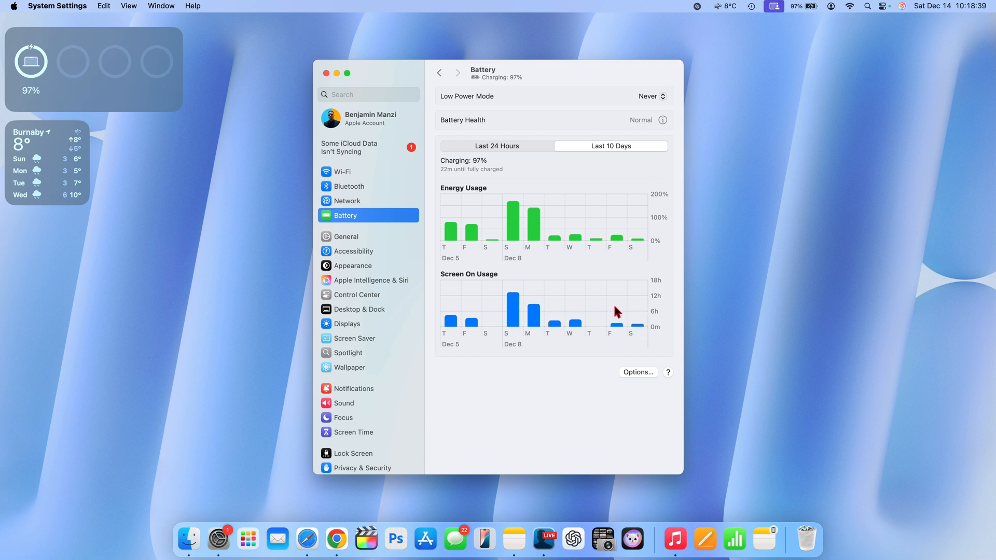
mouse_move(667, 124)
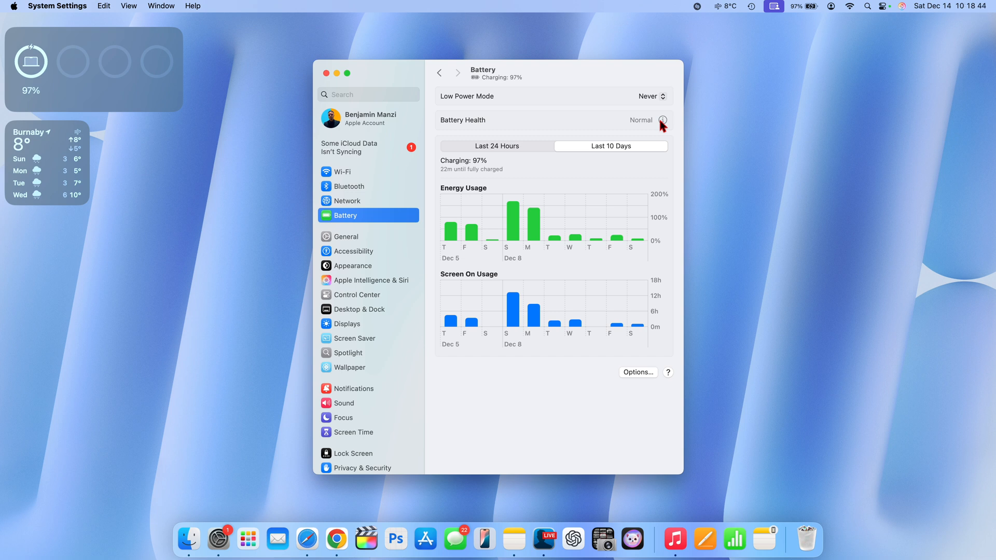
left_click(663, 119)
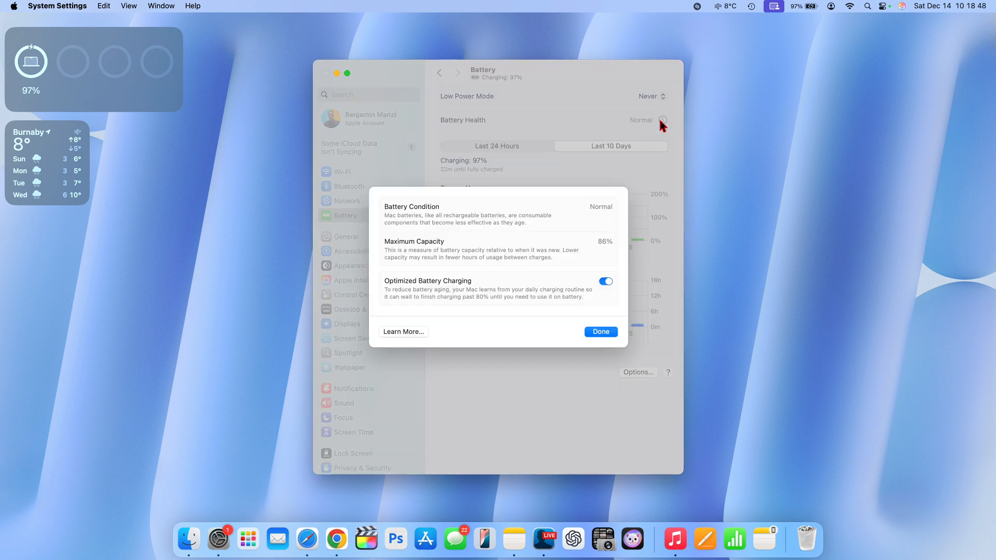
mouse_move(622, 240)
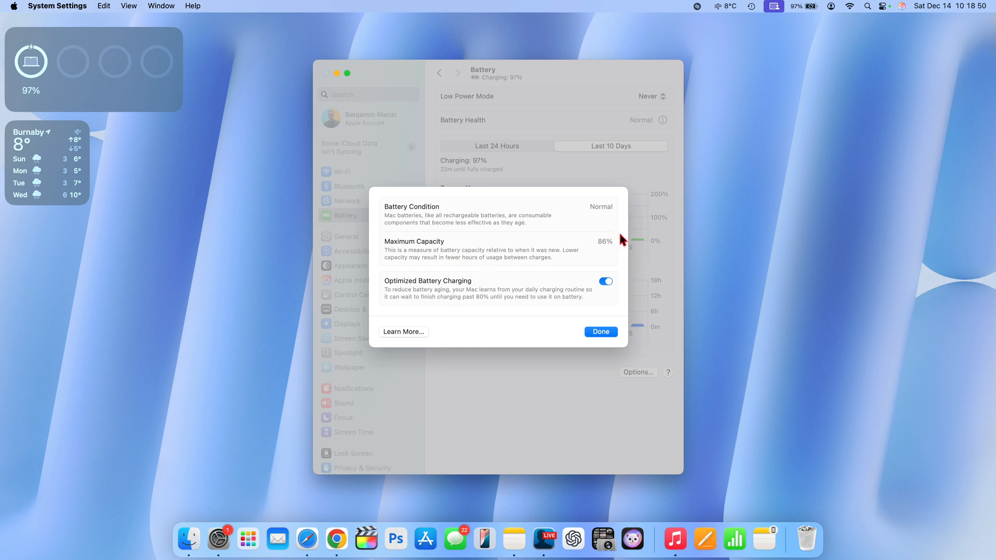
mouse_move(608, 248)
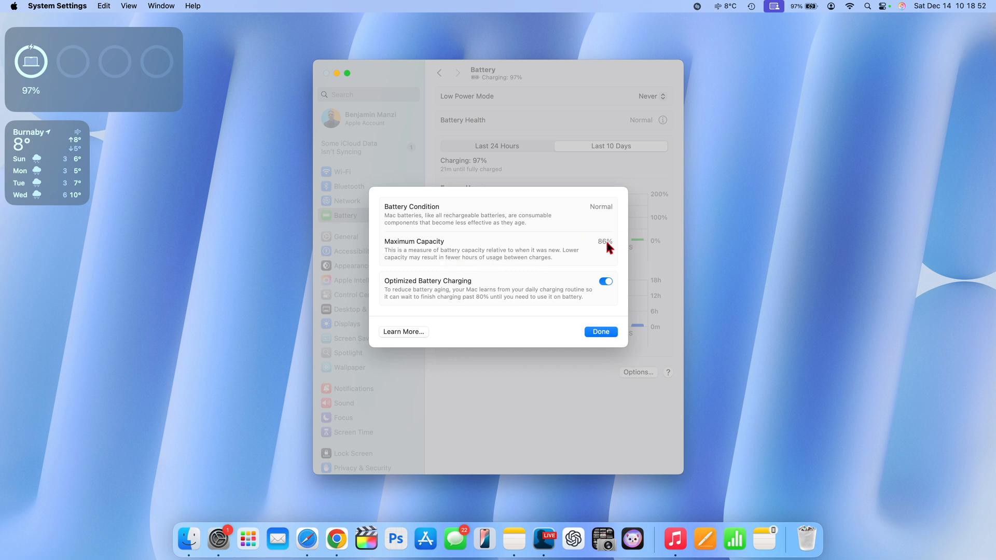
Browse Calendar from December 2024 to January 2025, then close the window
left_click(705, 539)
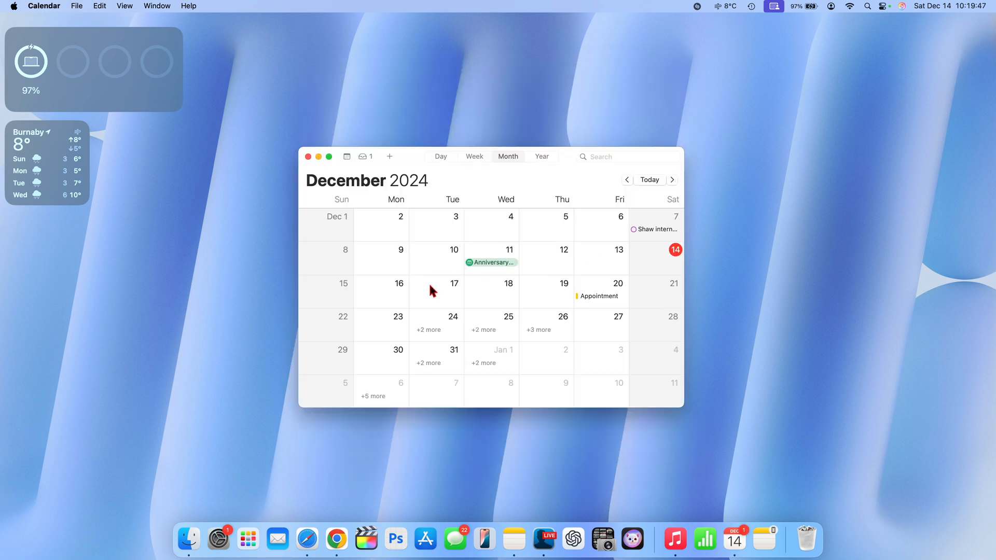
mouse_move(542, 284)
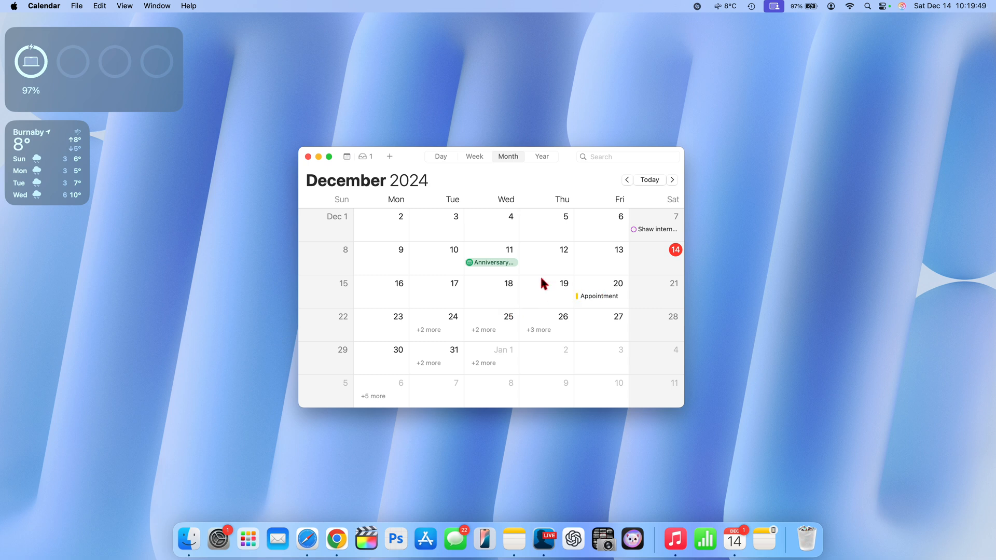
mouse_move(391, 286)
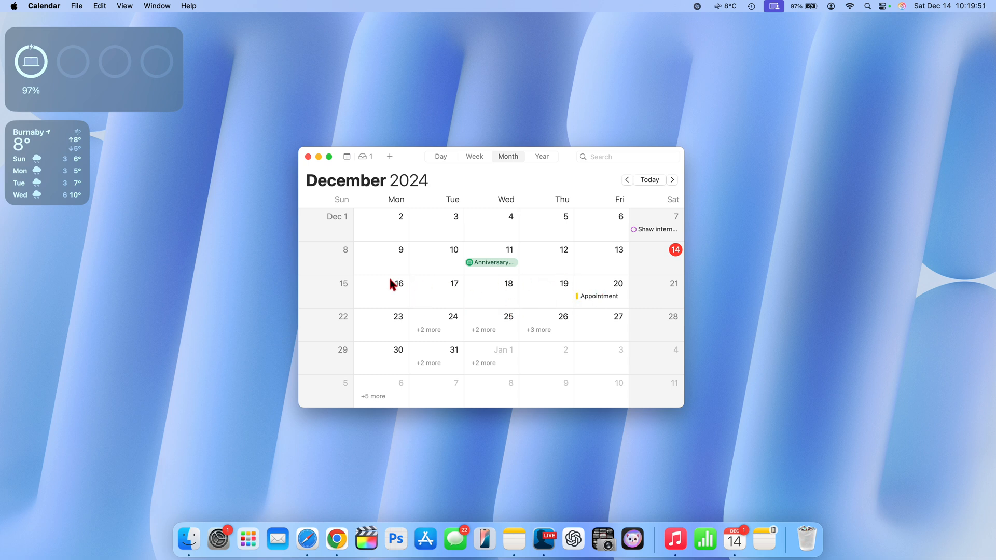
mouse_move(379, 193)
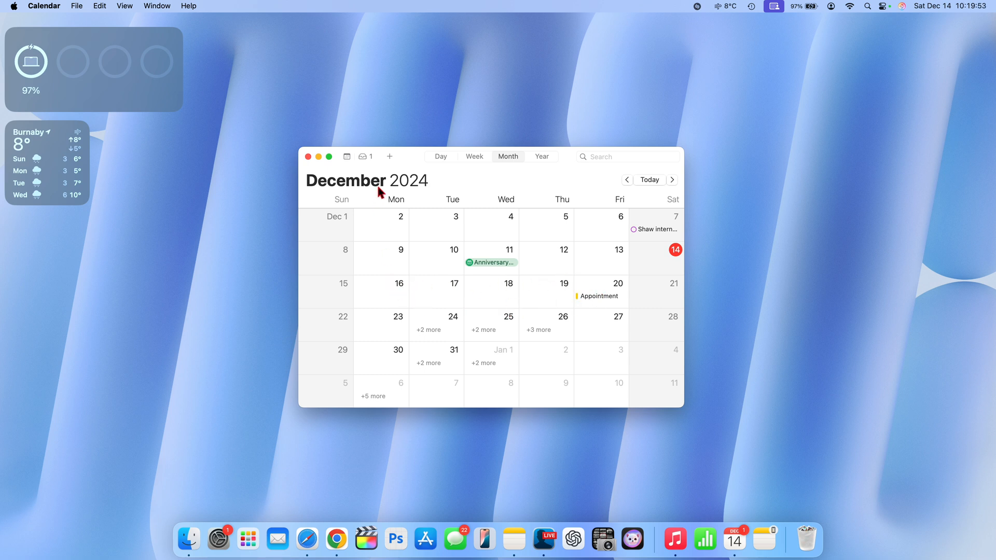
mouse_move(407, 300)
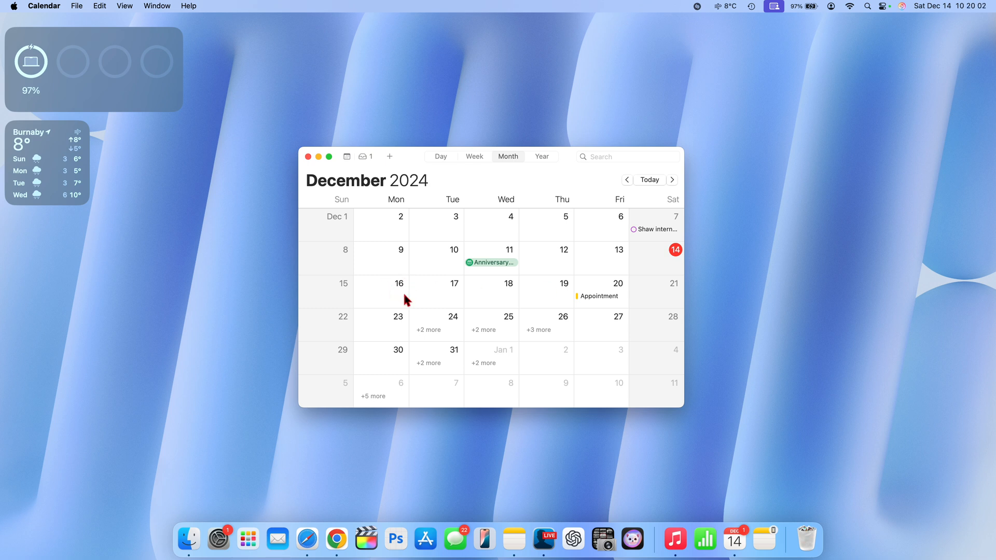
mouse_move(441, 289)
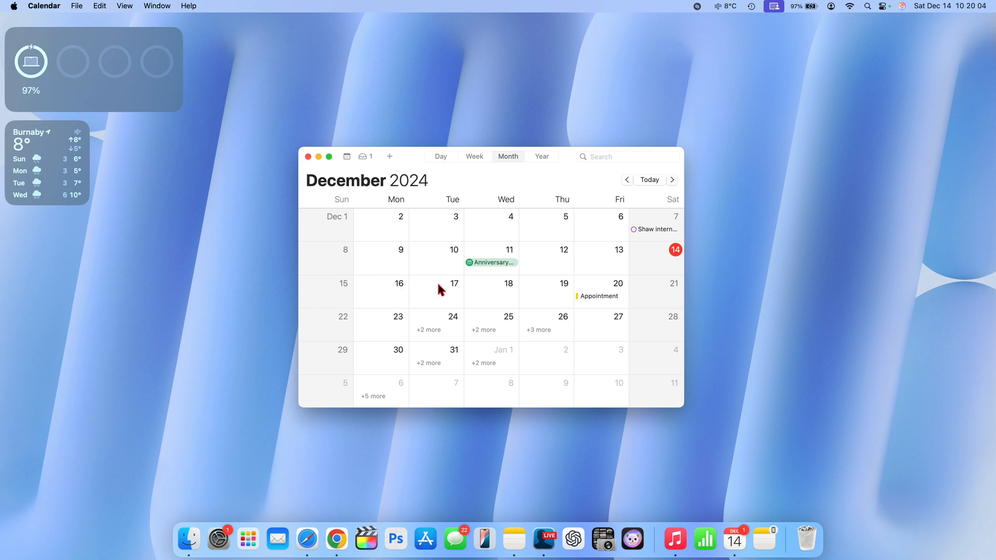
mouse_move(535, 266)
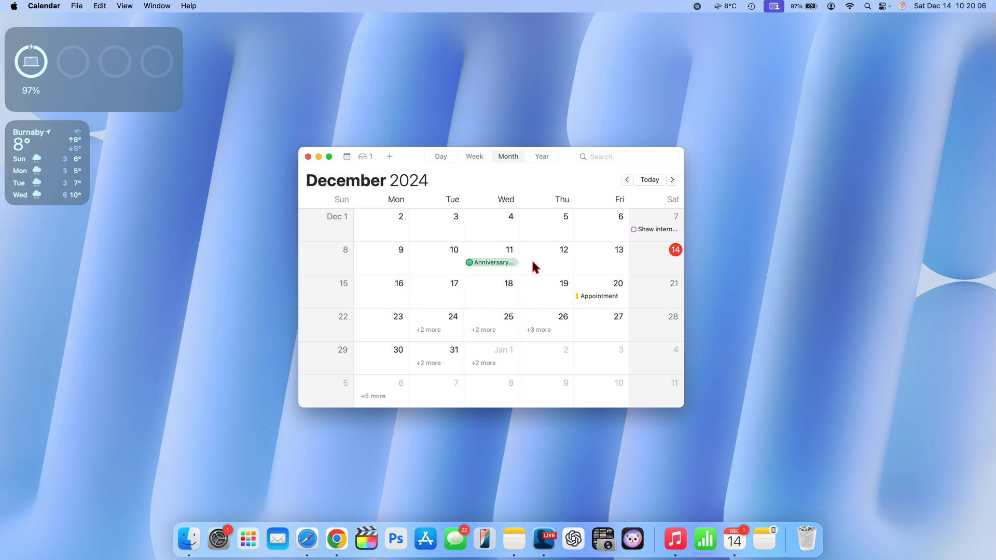
mouse_move(579, 286)
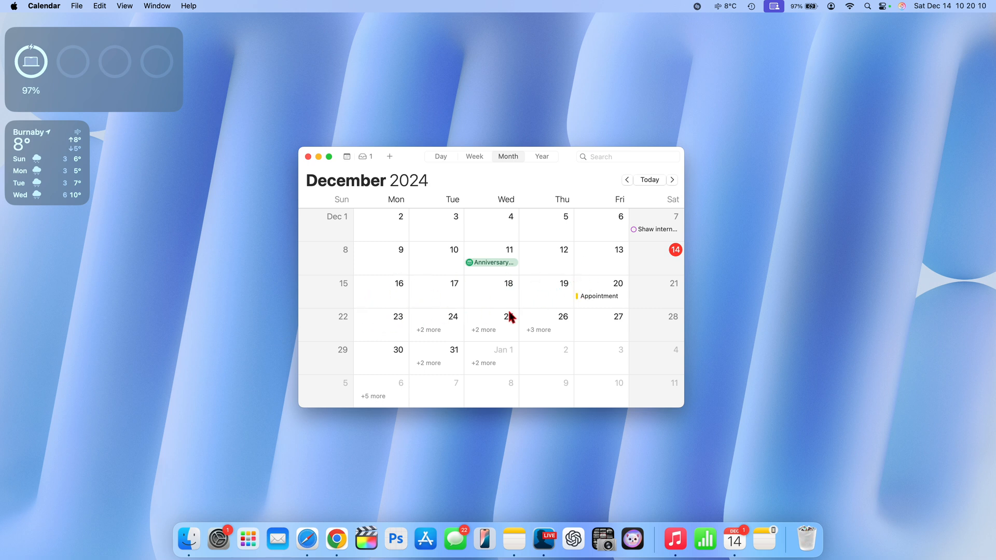
mouse_move(383, 327)
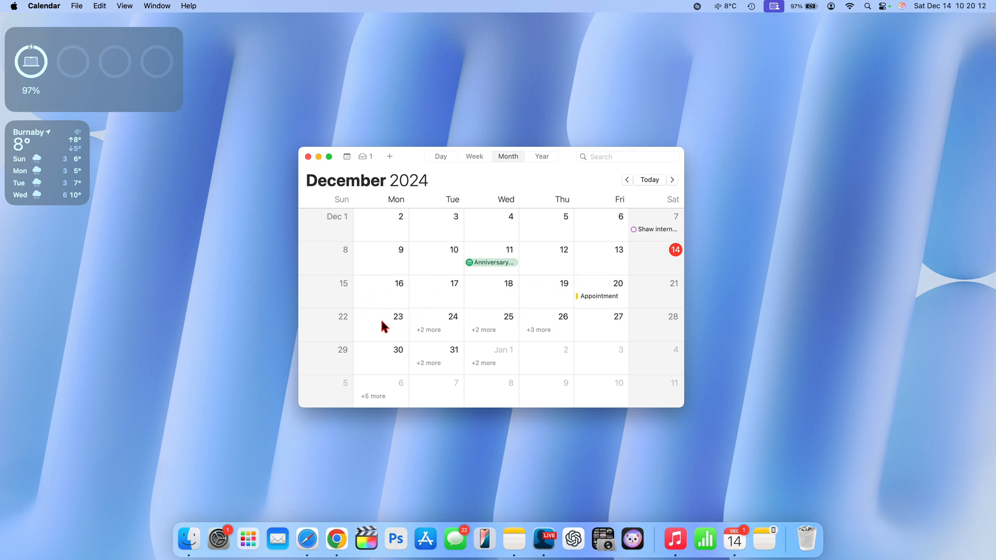
mouse_move(399, 324)
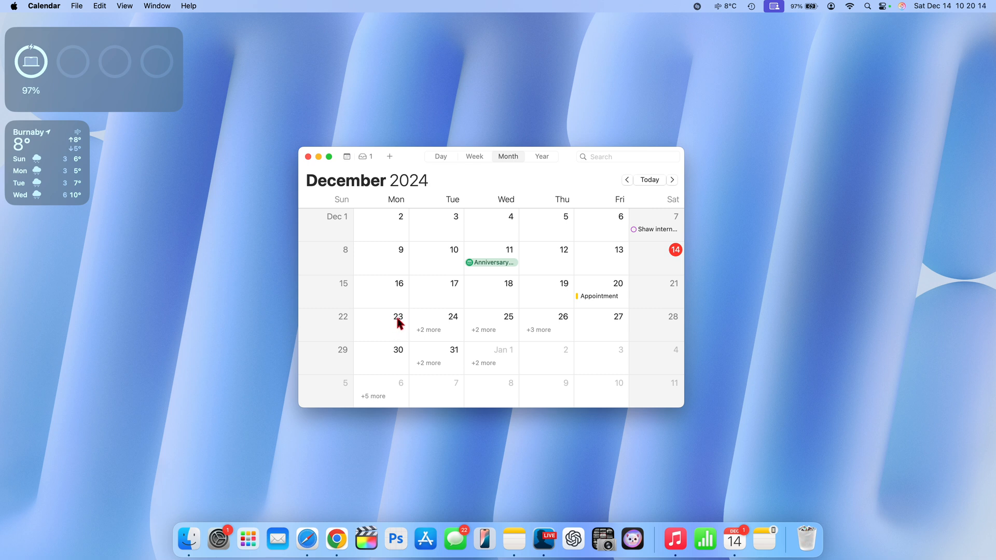
mouse_move(343, 354)
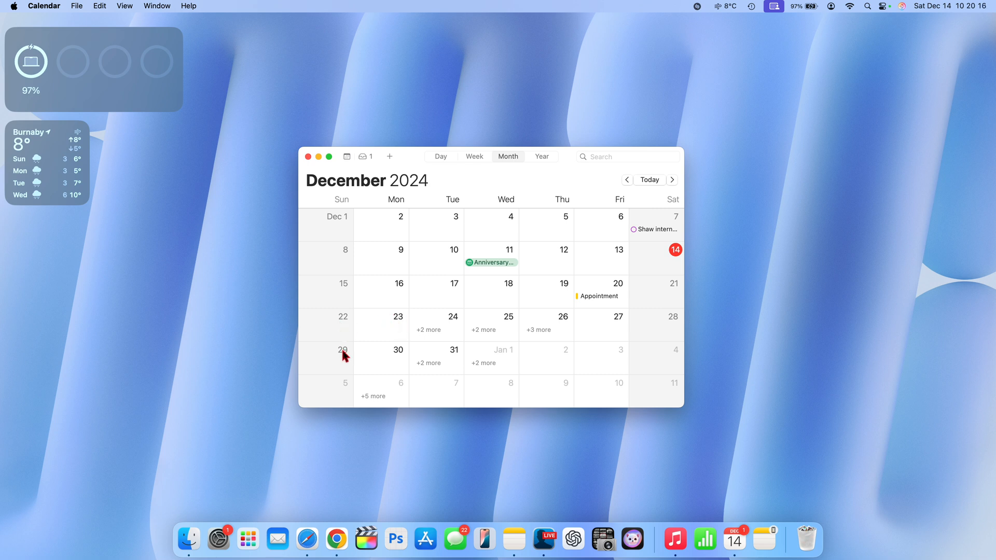
mouse_move(665, 342)
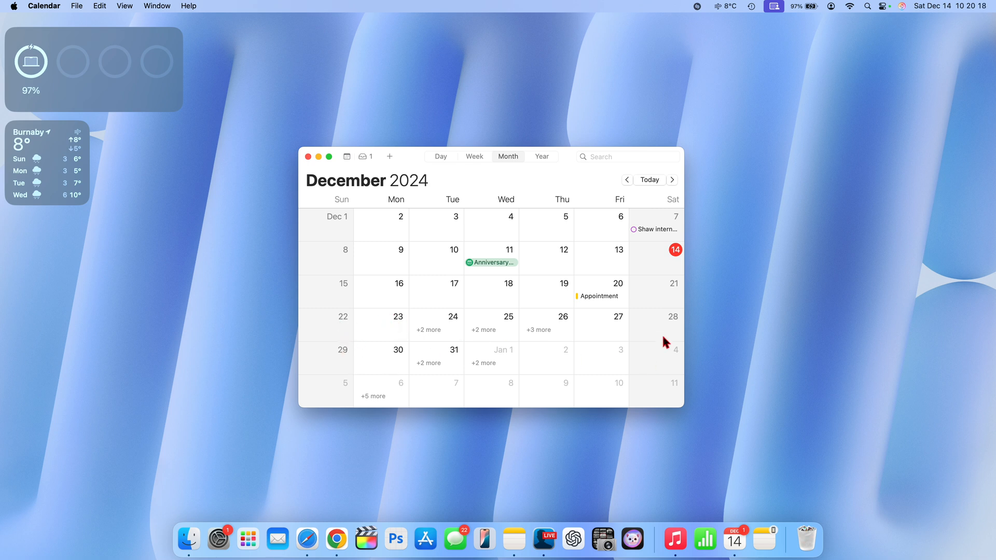
scroll("down", 3)
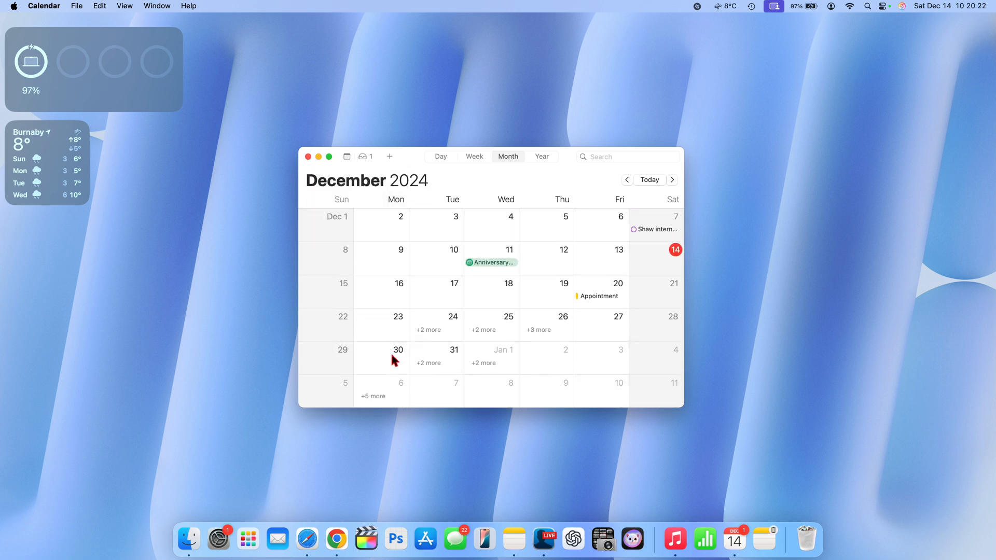
mouse_move(436, 266)
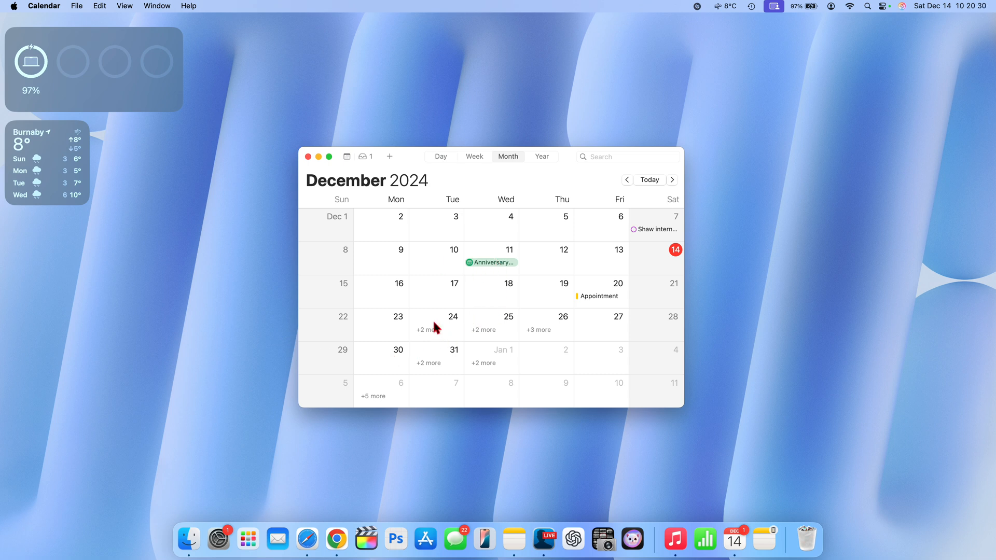
left_click(672, 180)
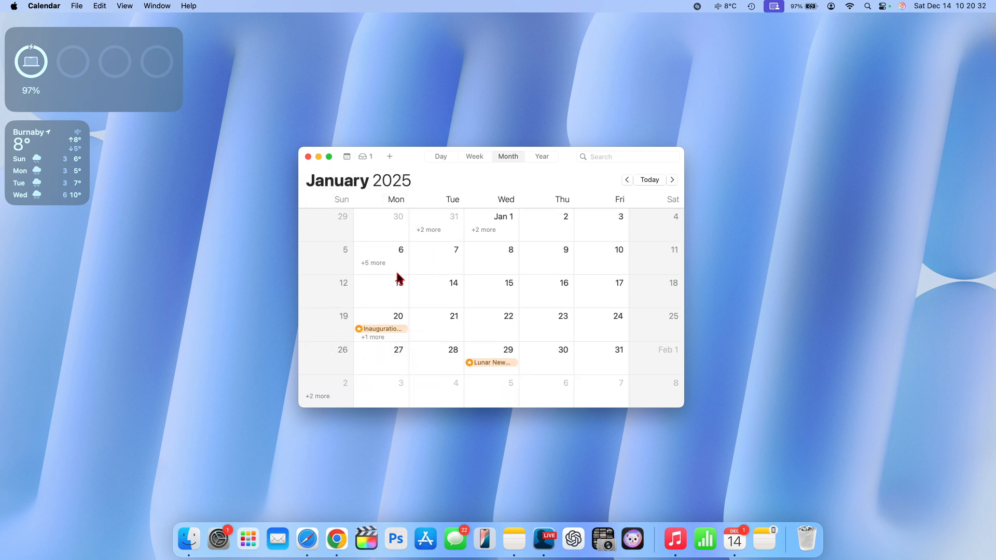
mouse_move(438, 275)
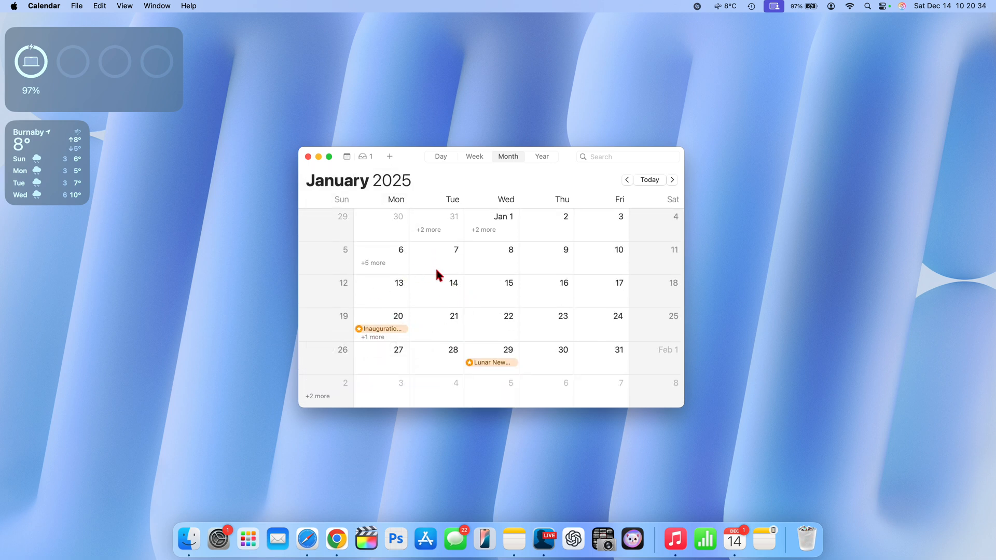
left_click(308, 157)
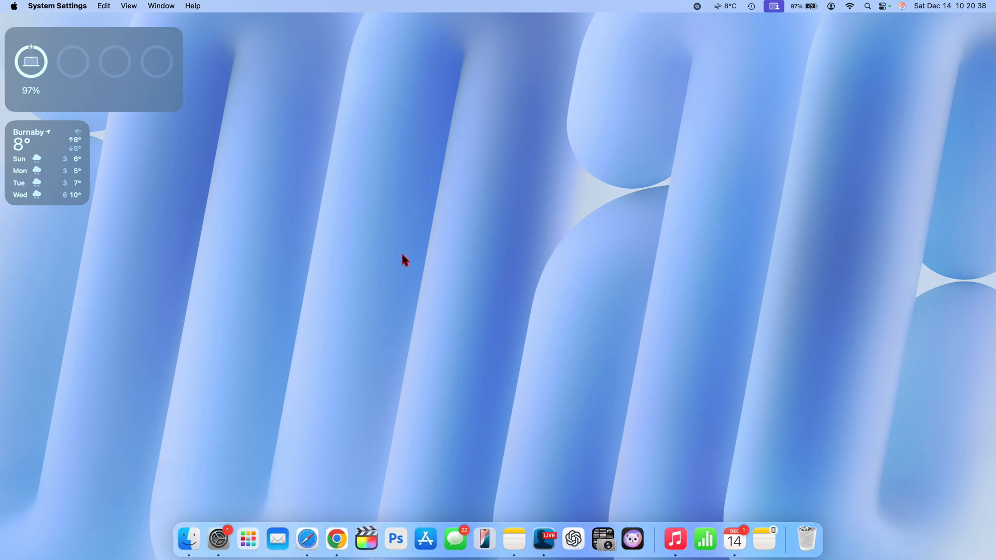
View Software Update: macOS 15.2 up to date, beta updates set to Sequoia Developer Beta
left_click(218, 540)
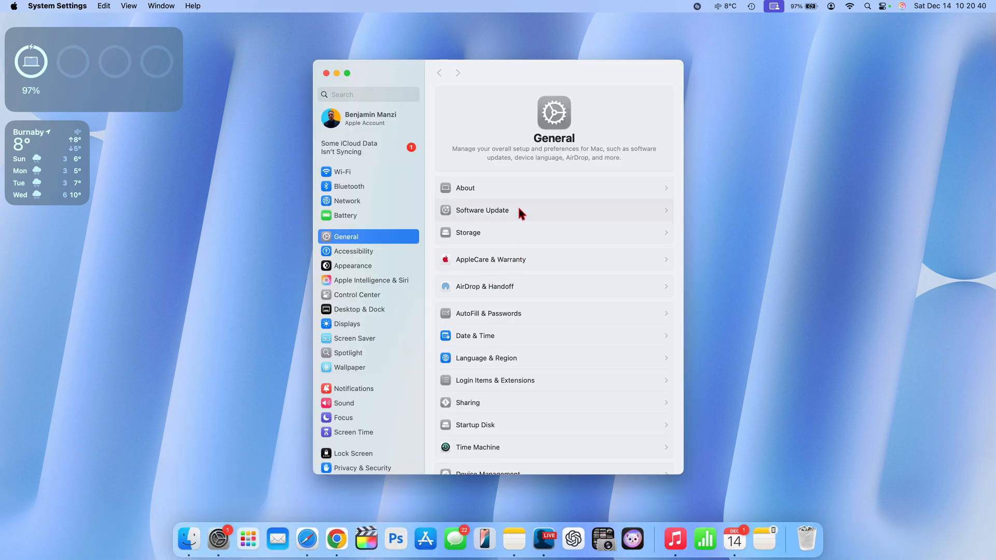
left_click(482, 210)
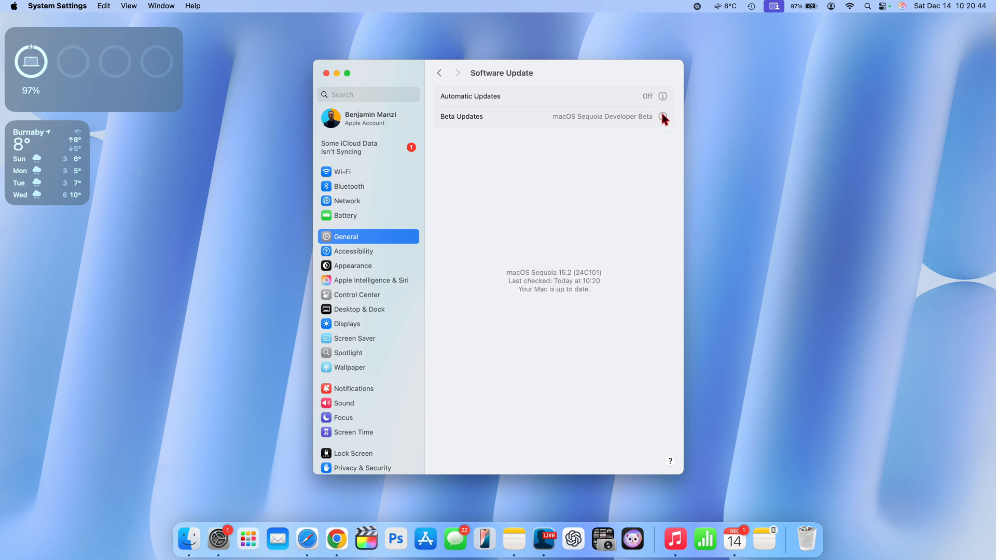
mouse_move(497, 122)
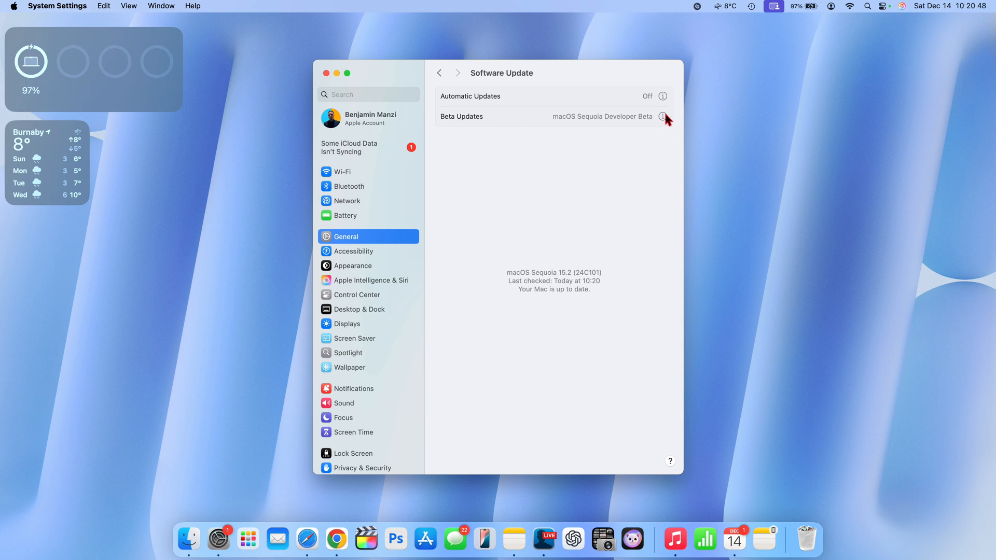
left_click(663, 116)
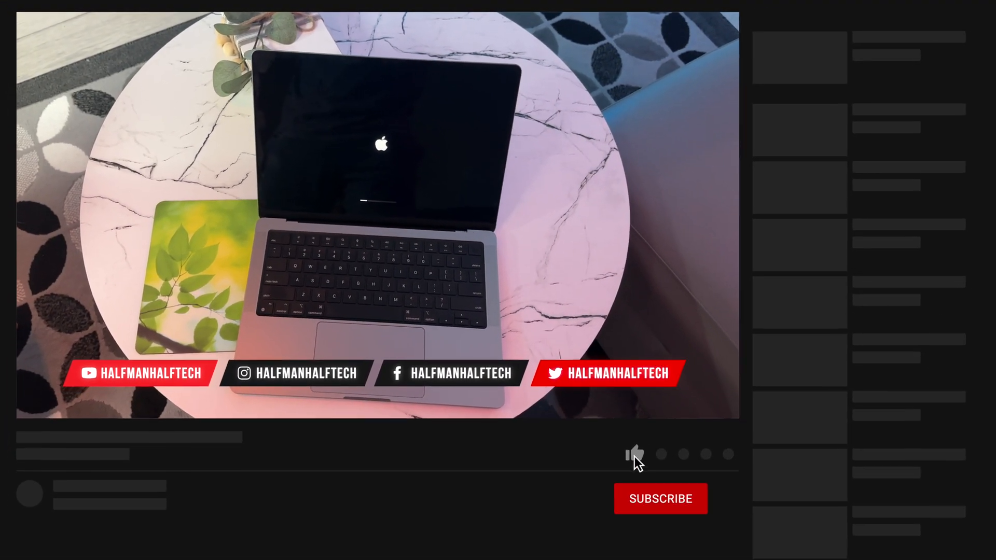
left_click(634, 454)
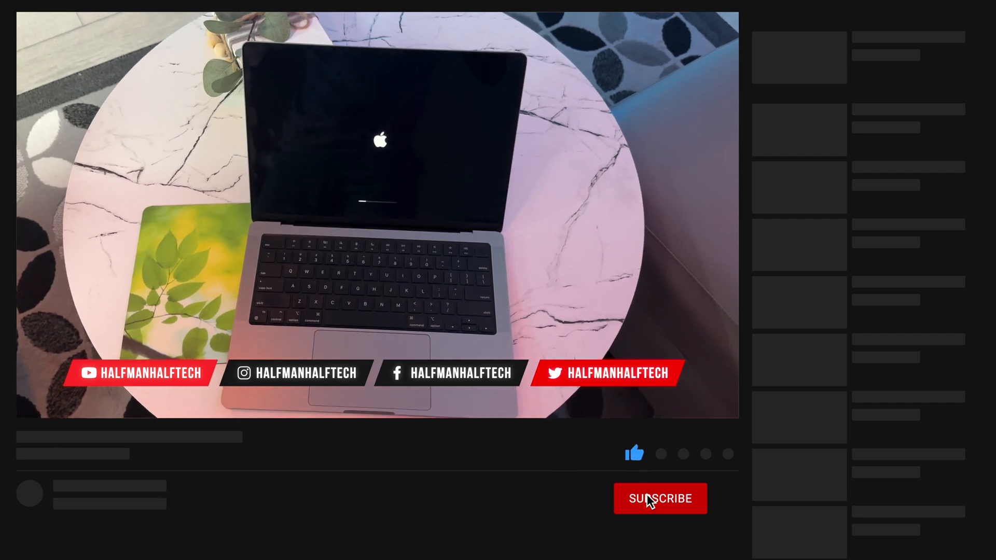
left_click(660, 499)
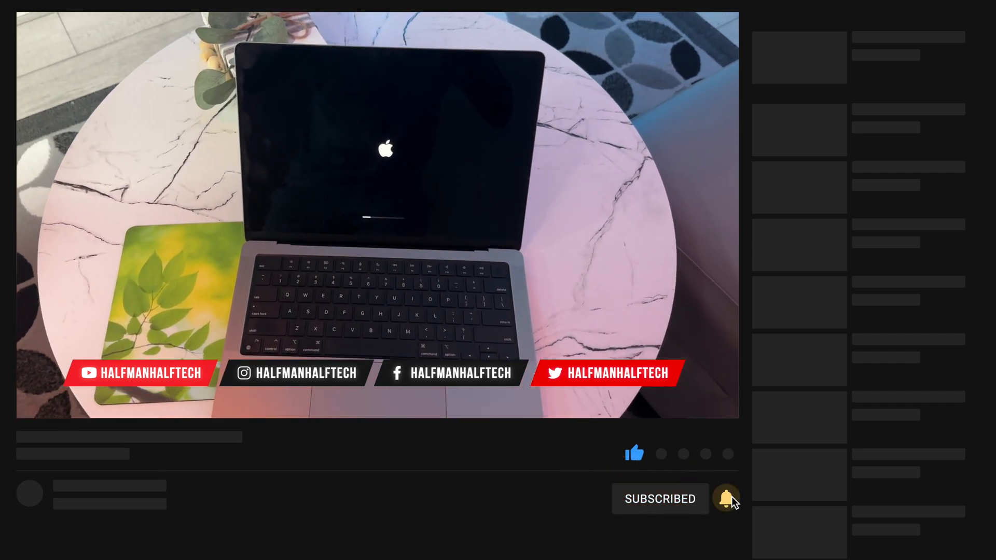